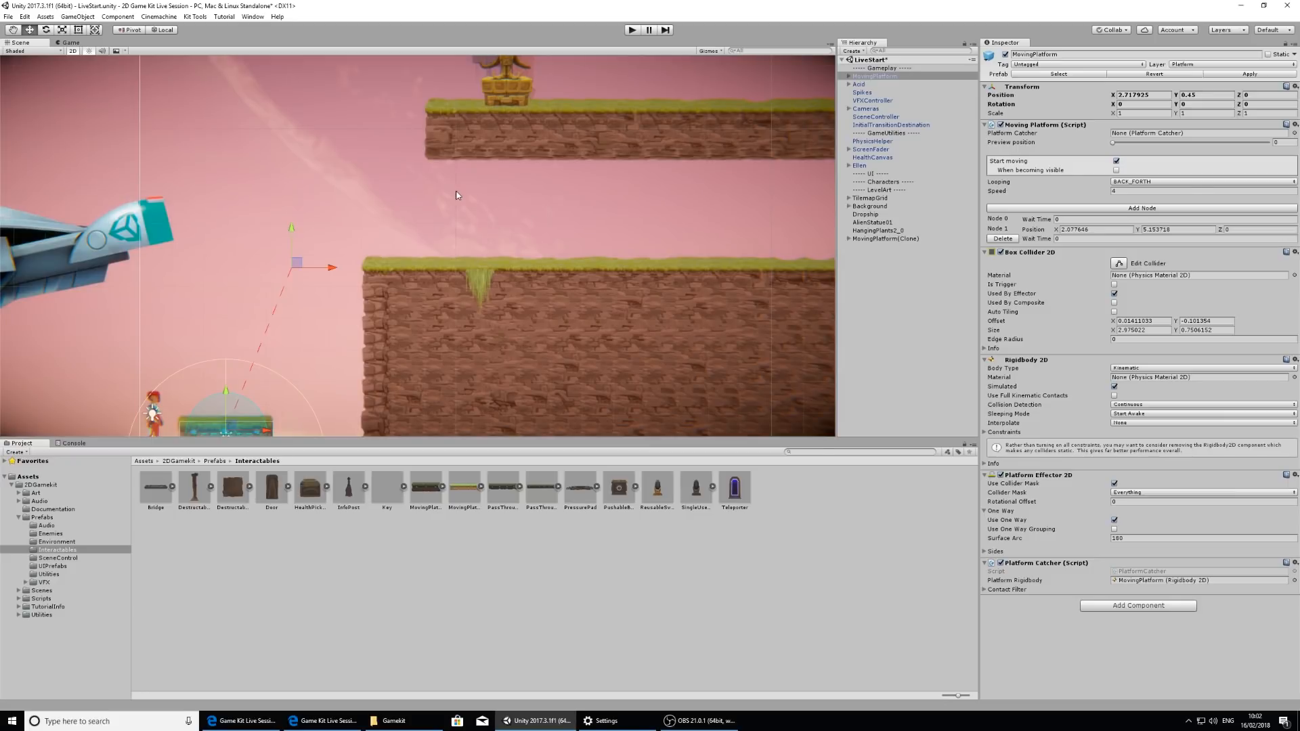
mouse_move(677, 172)
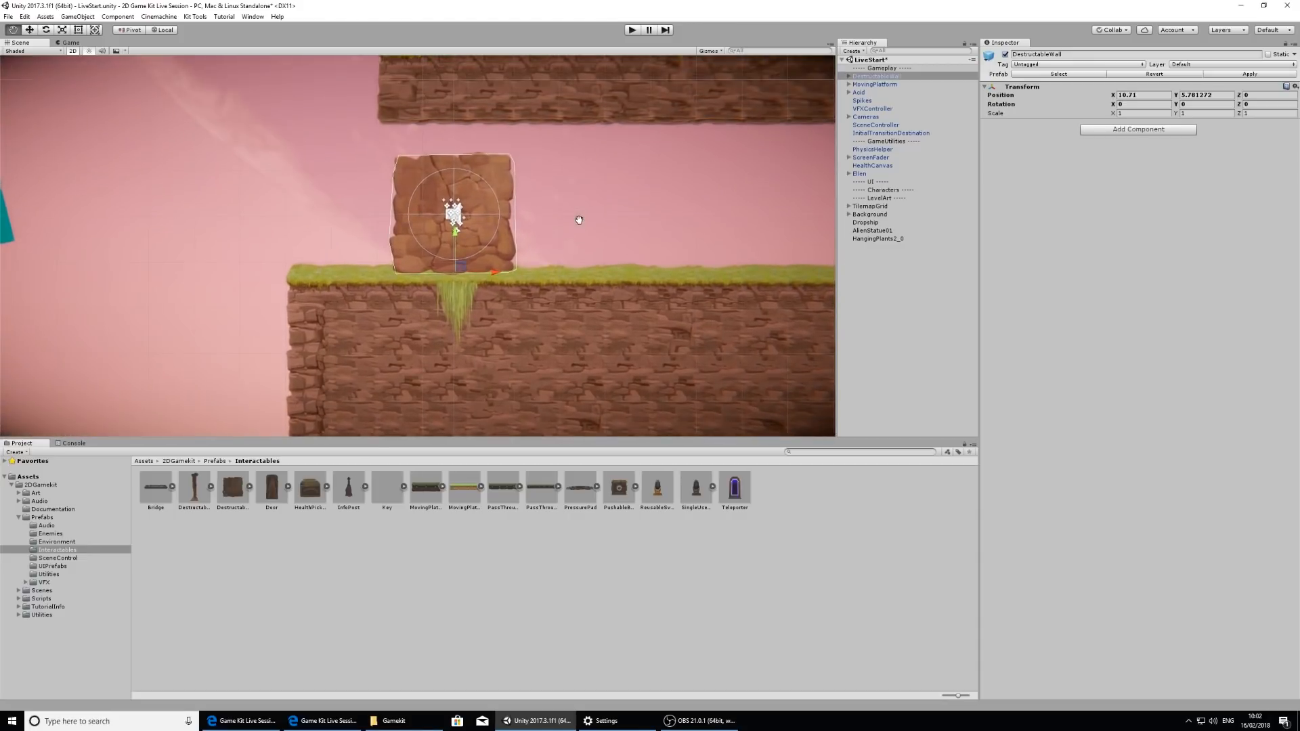
mouse_move(658, 165)
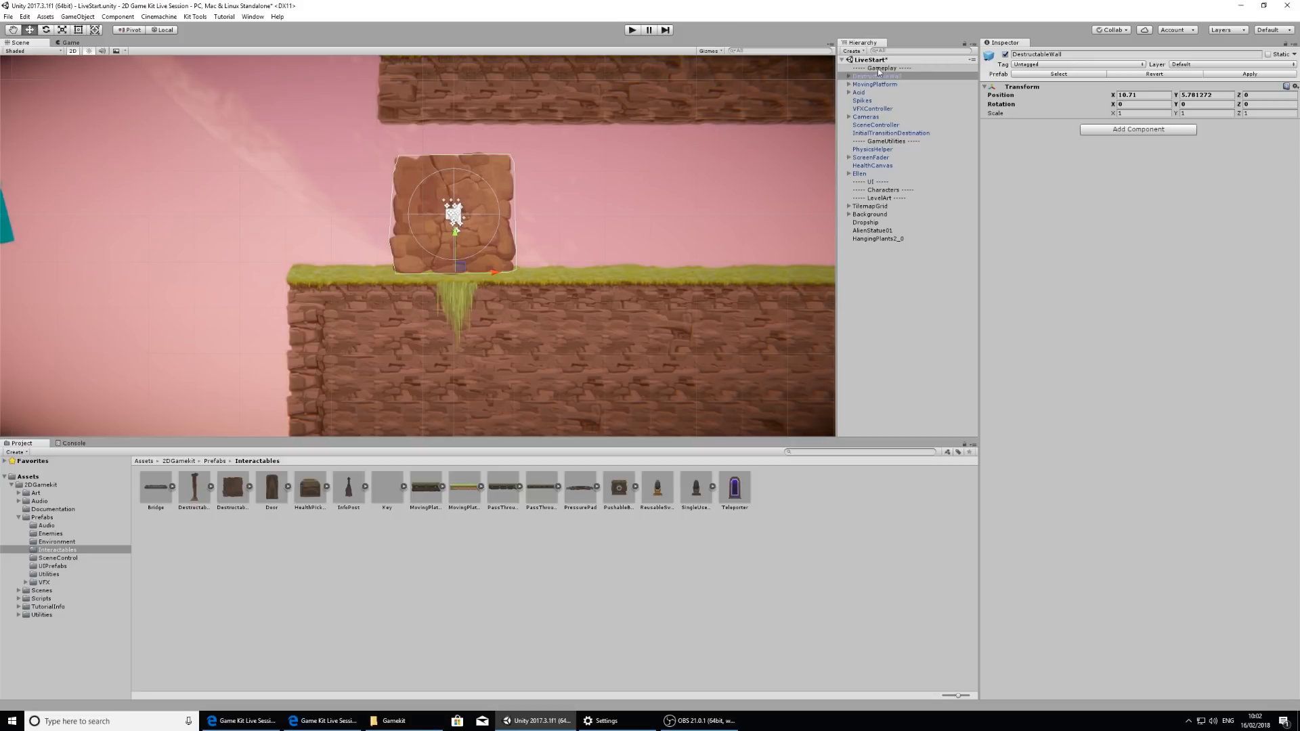
Expand DestructableWall, select DestructableWall_Whole and reveal its Damageable script settings.
left_click(875, 76)
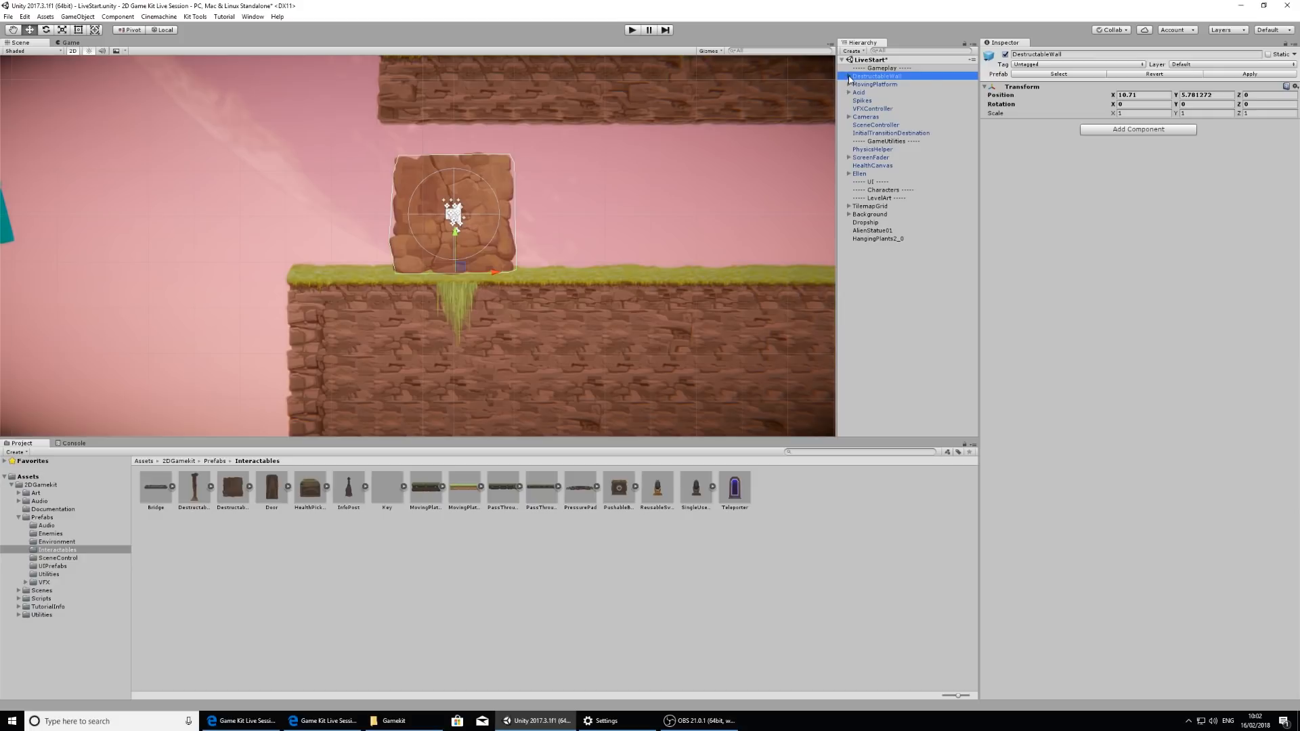
left_click(848, 76)
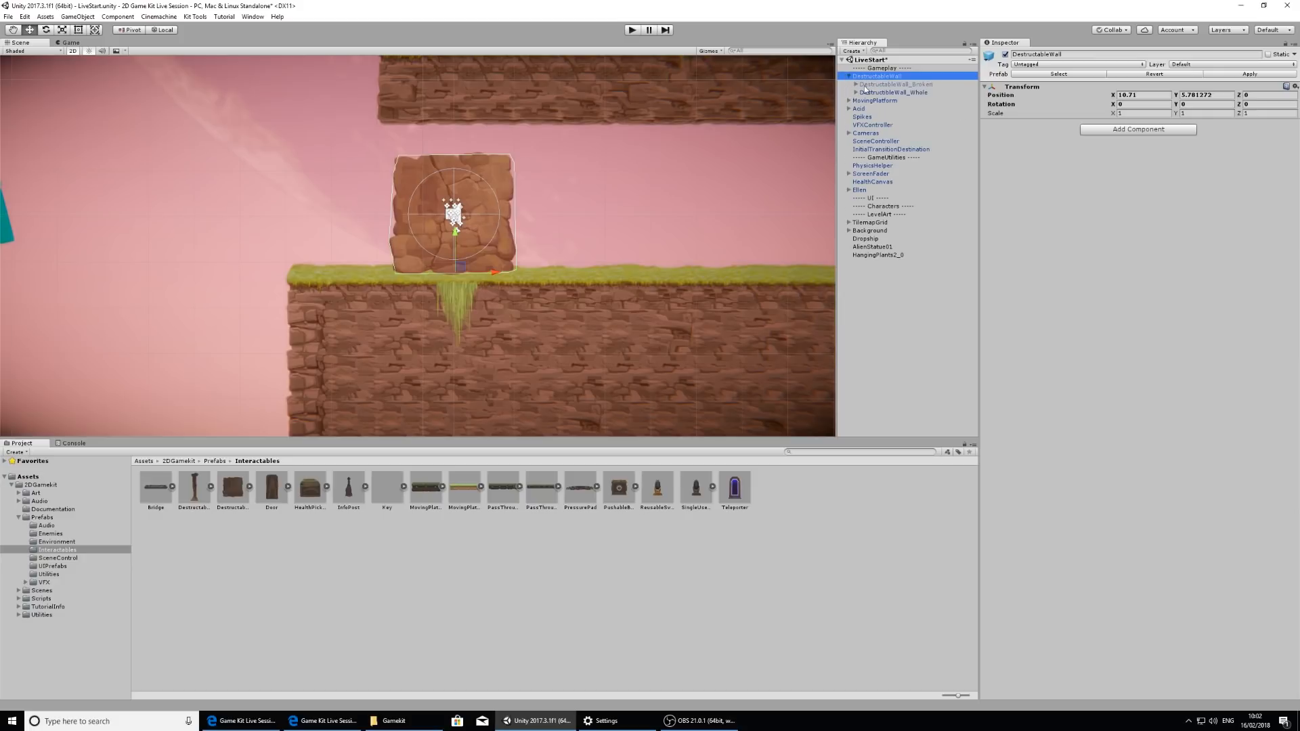
left_click(894, 92)
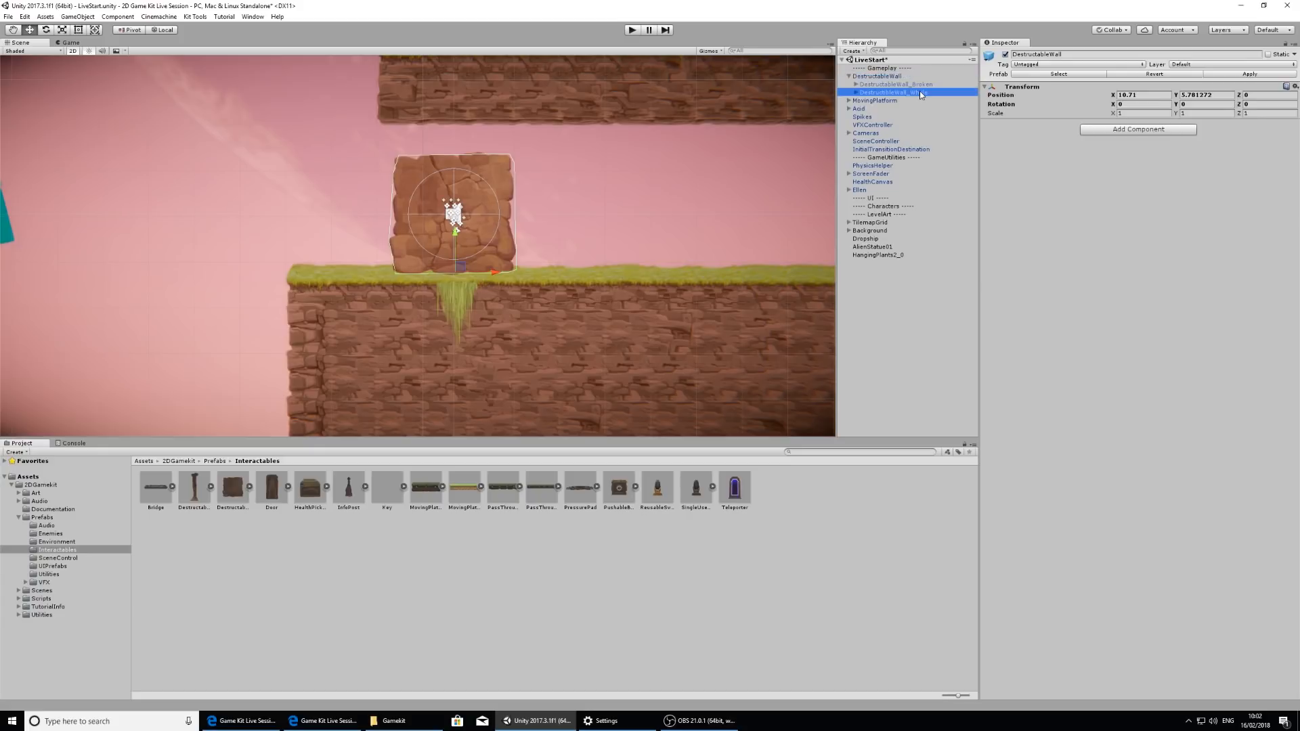
left_click(890, 92)
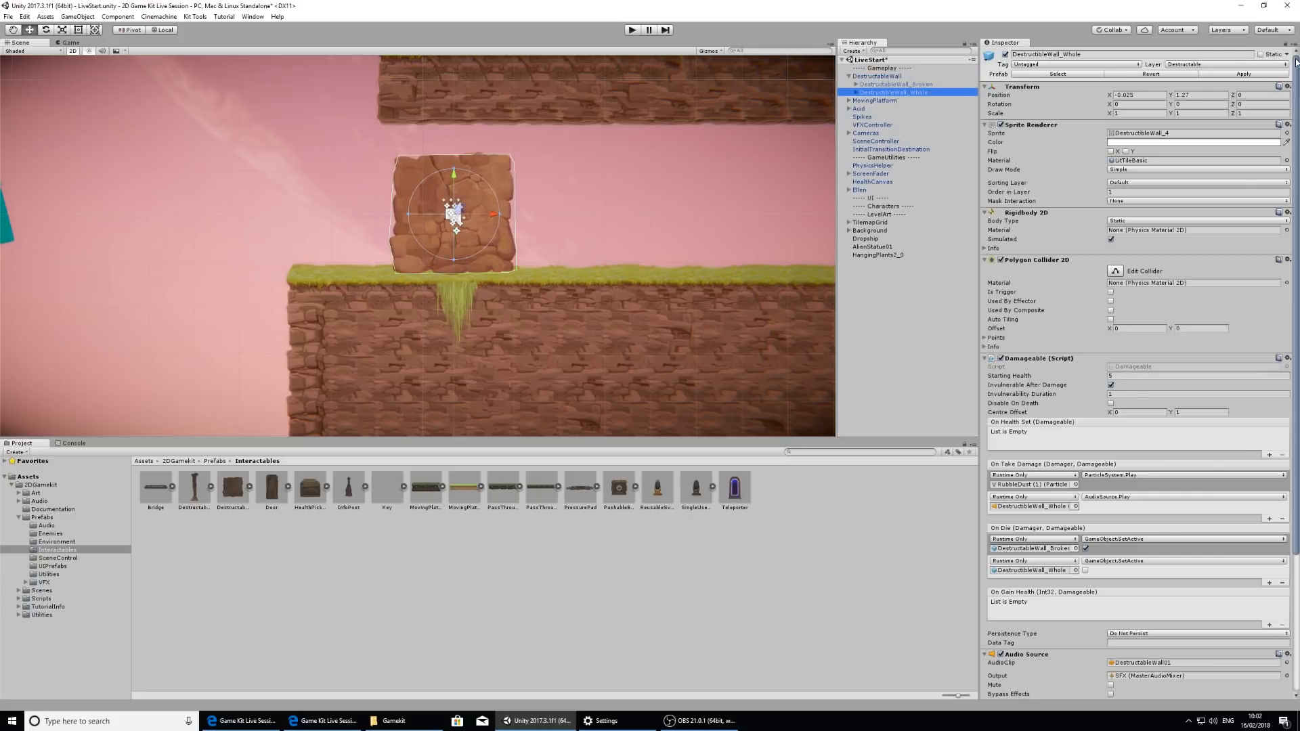
scroll("down", 3)
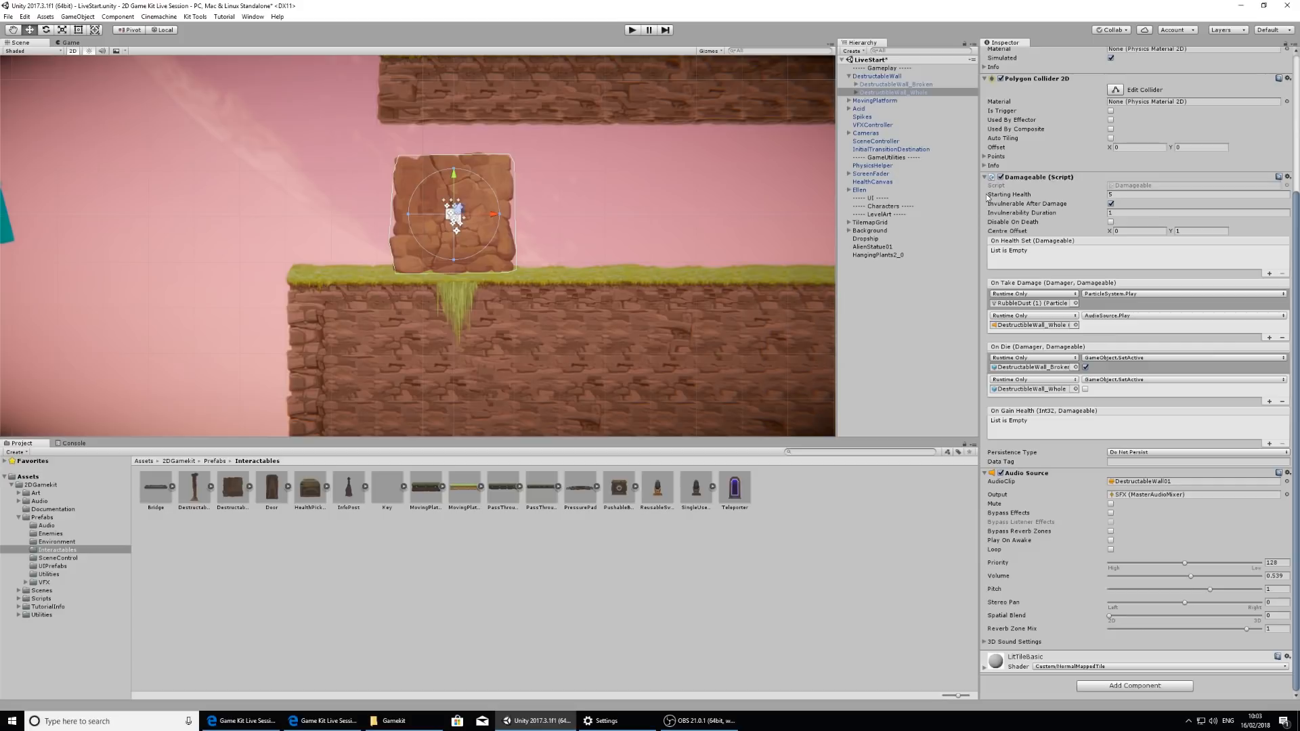
mouse_move(545, 177)
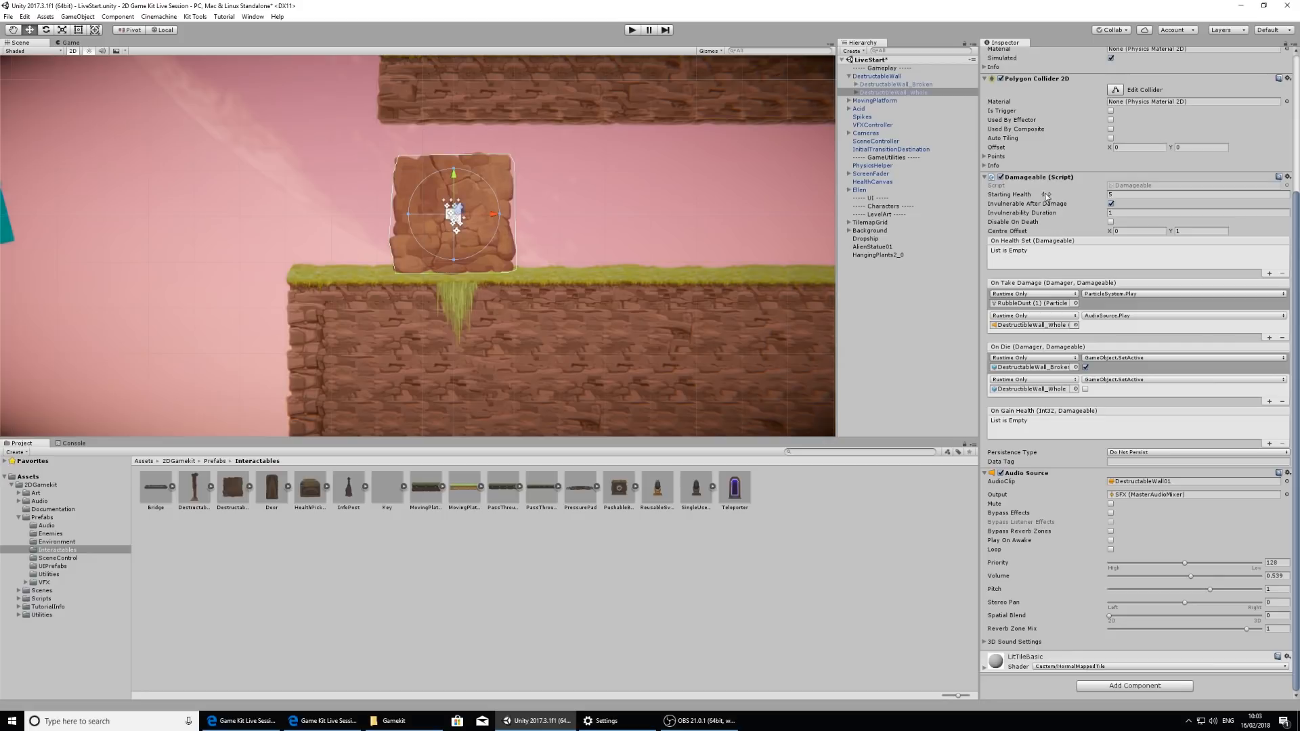
mouse_move(967, 281)
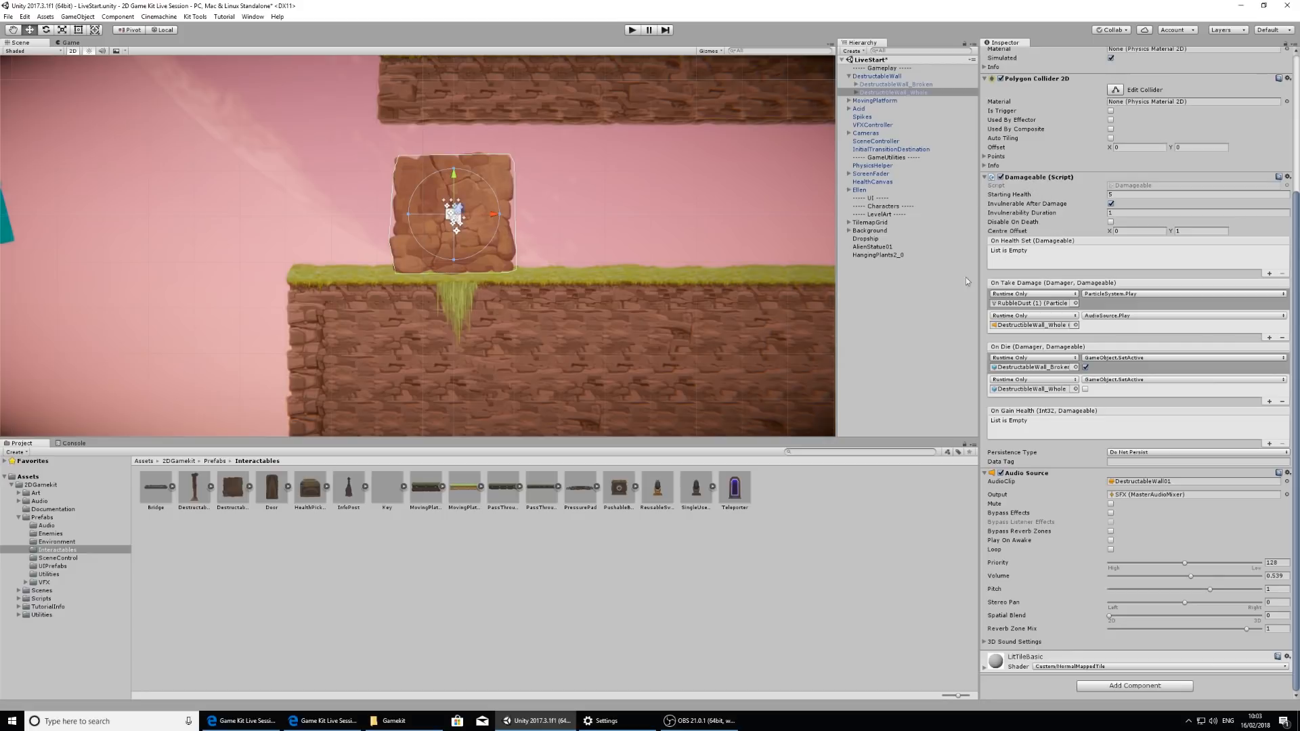
mouse_move(817, 102)
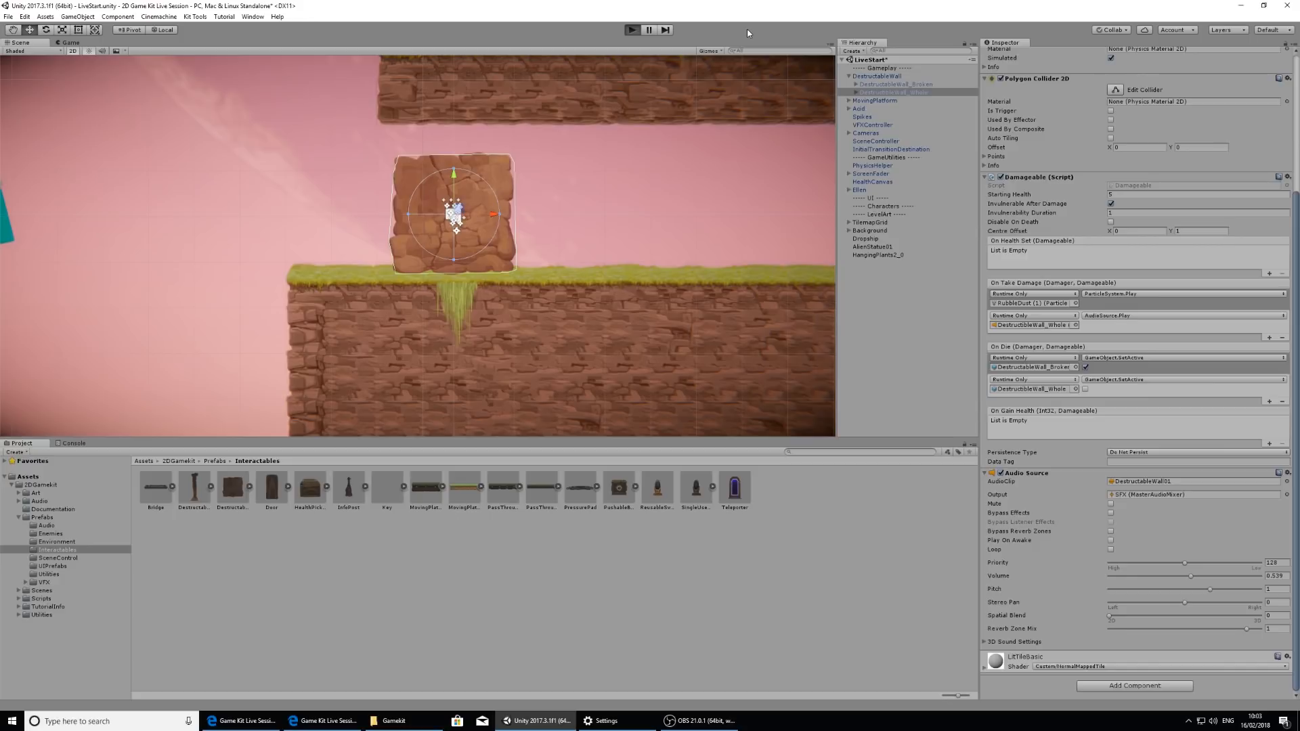
Enter play mode to test breaking the destructible wall with Ellen.
left_click(61, 42)
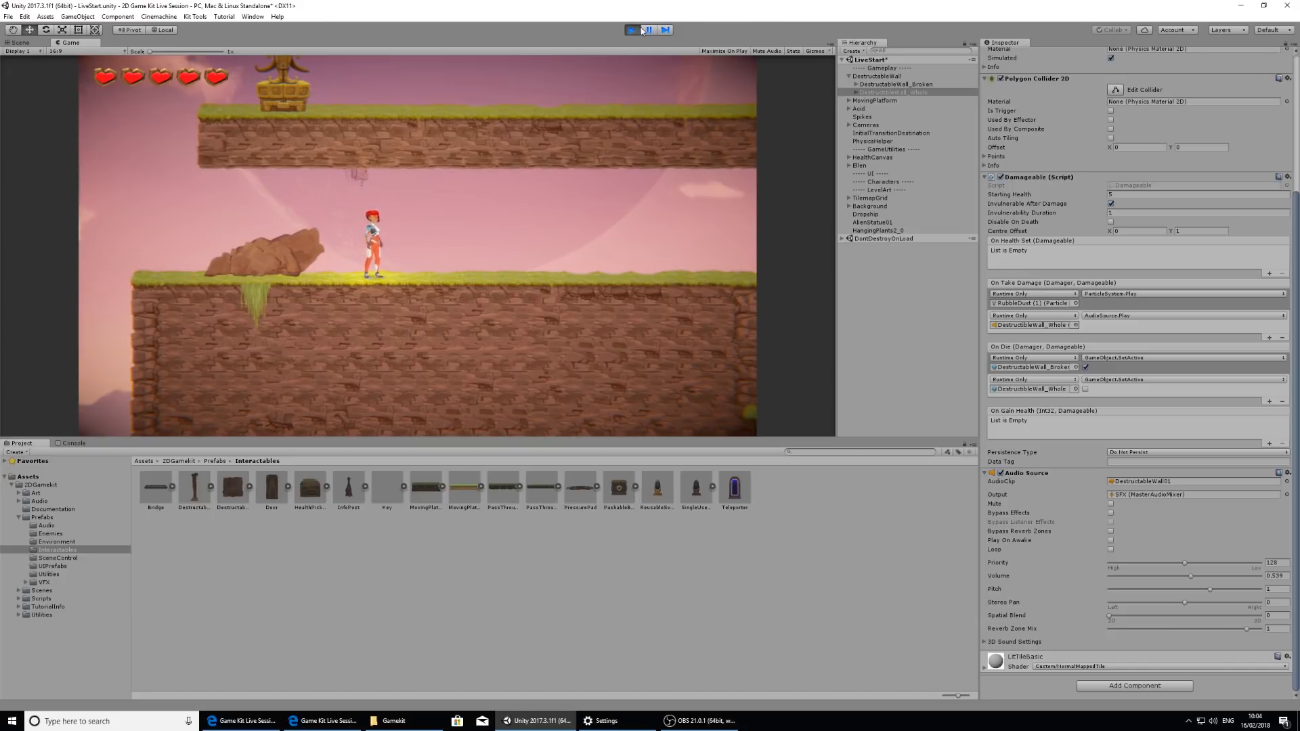
Continue the play-mode test, moving Ellen past the wall's rubble.
left_click(631, 30)
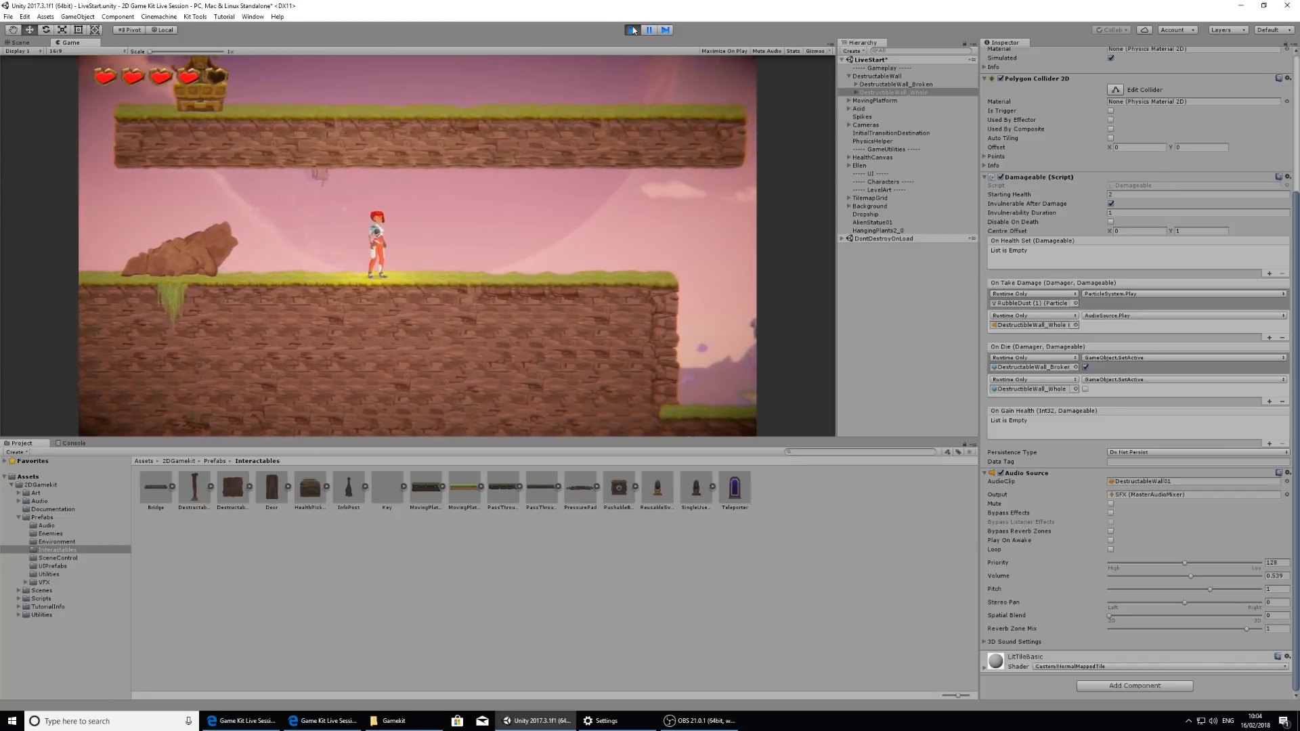
Stop play mode and return to editing the level.
left_click(635, 30)
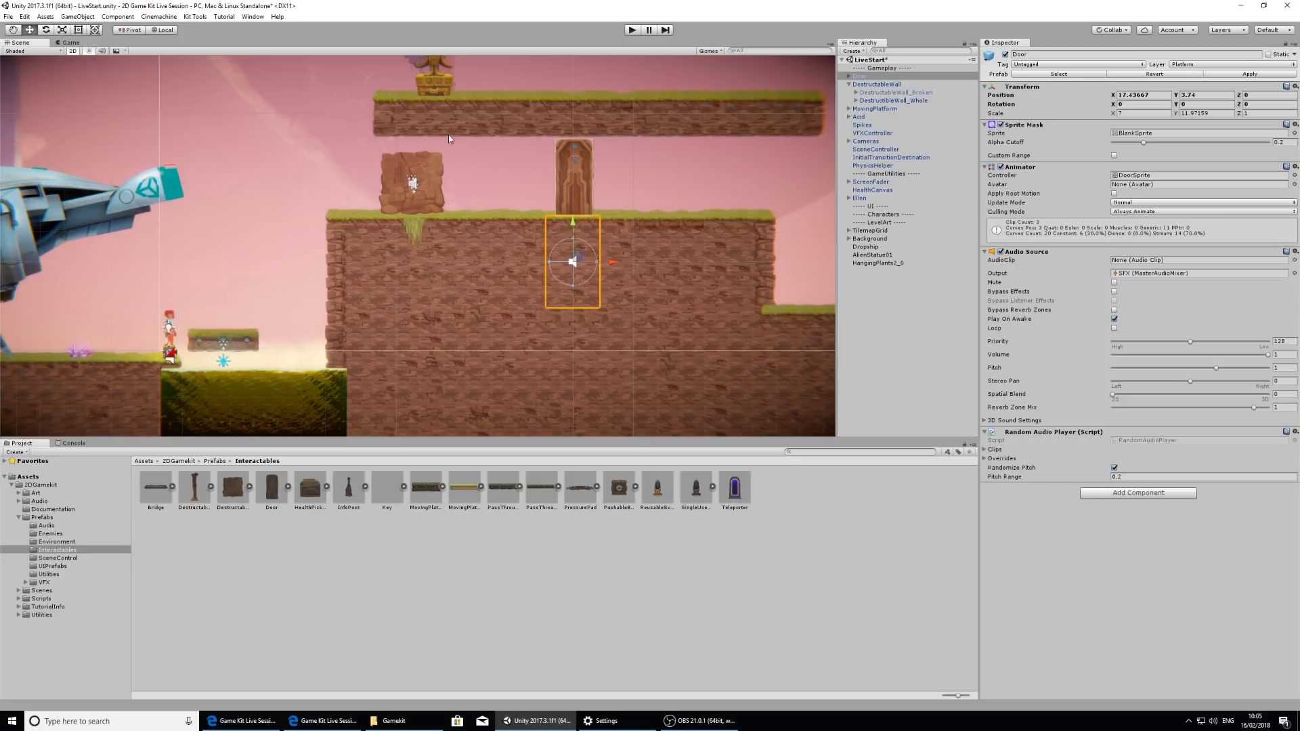
mouse_move(515, 152)
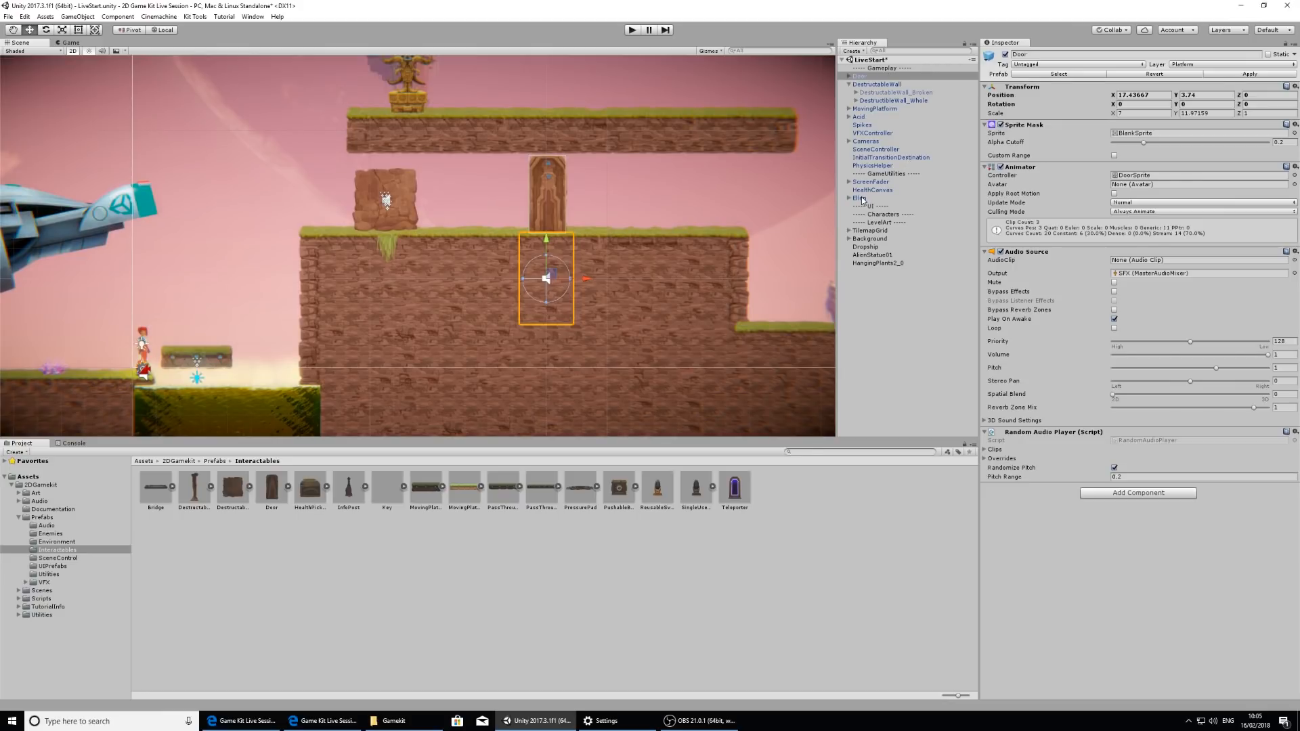
Select Ellen and reposition her on the ledge beside the destructible wall.
left_click(854, 198)
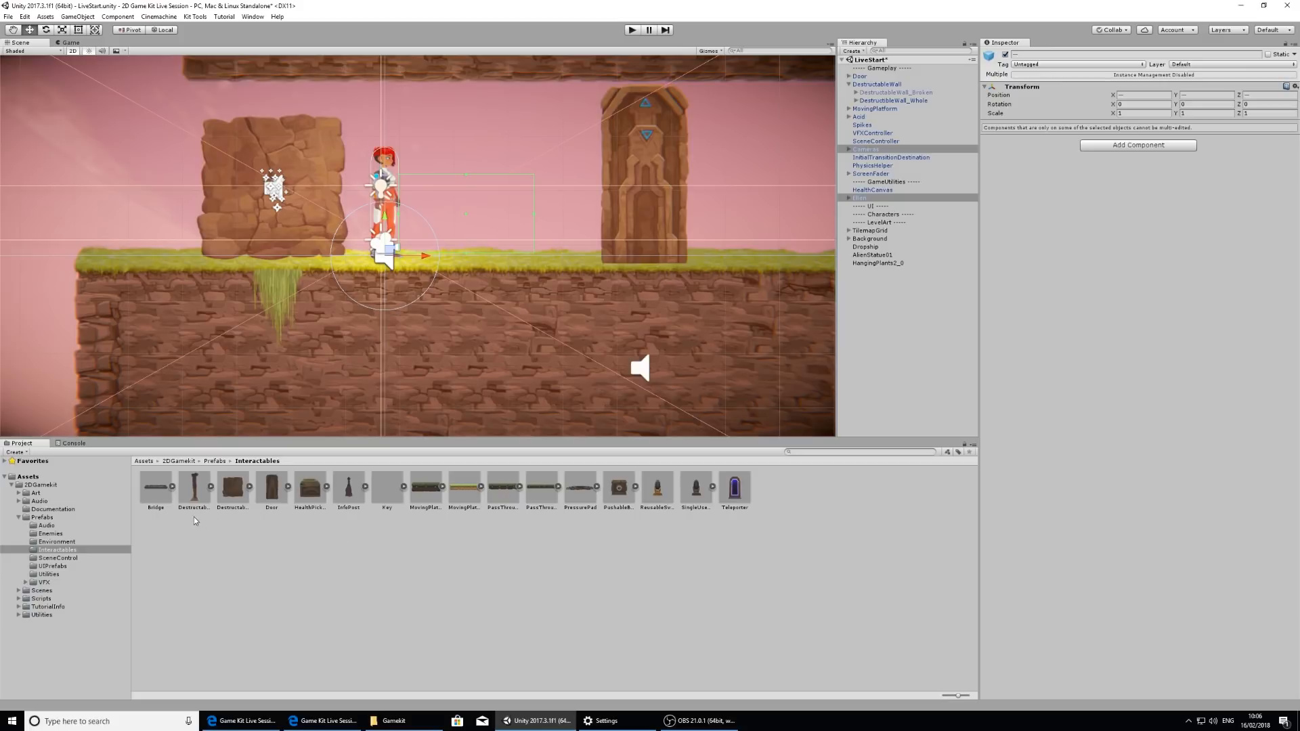
mouse_move(442, 535)
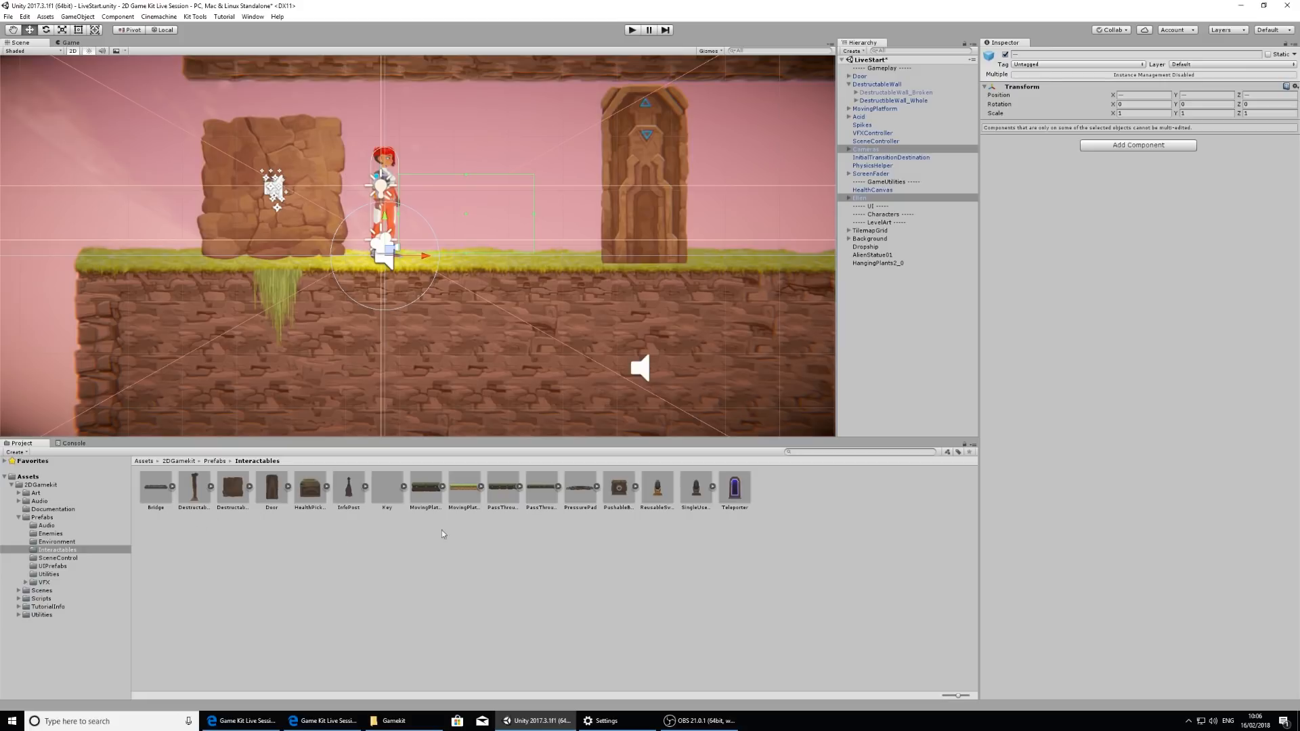
Place a PressurePad prefab on the ledge between Ellen and the Door.
left_click(580, 488)
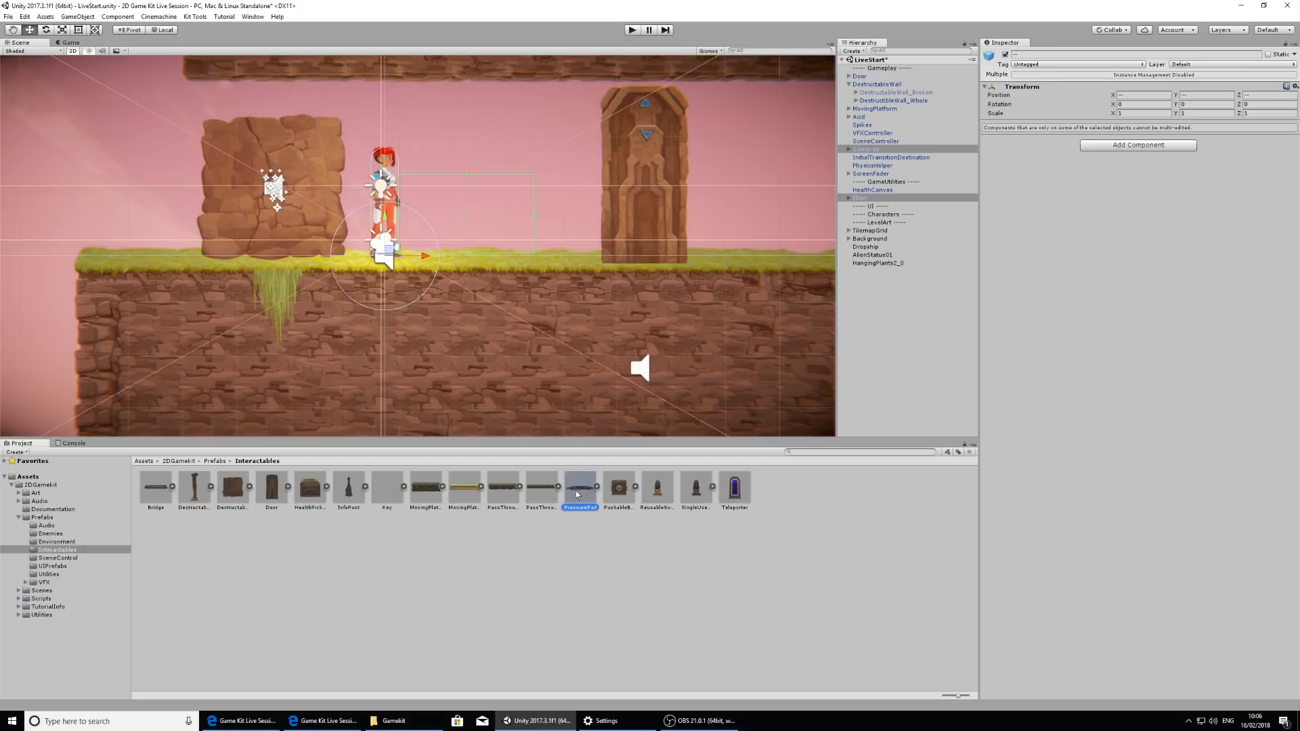
left_click_drag(579, 489, 490, 256)
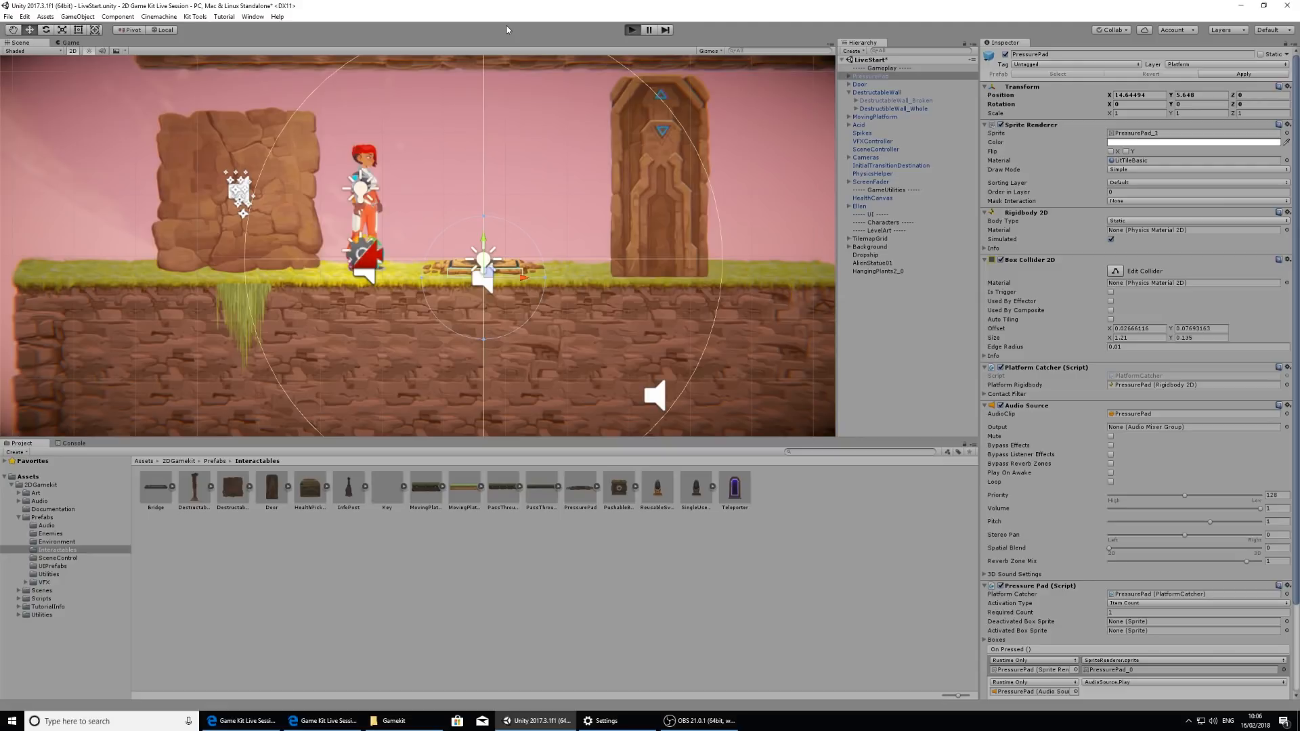
left_click(630, 30)
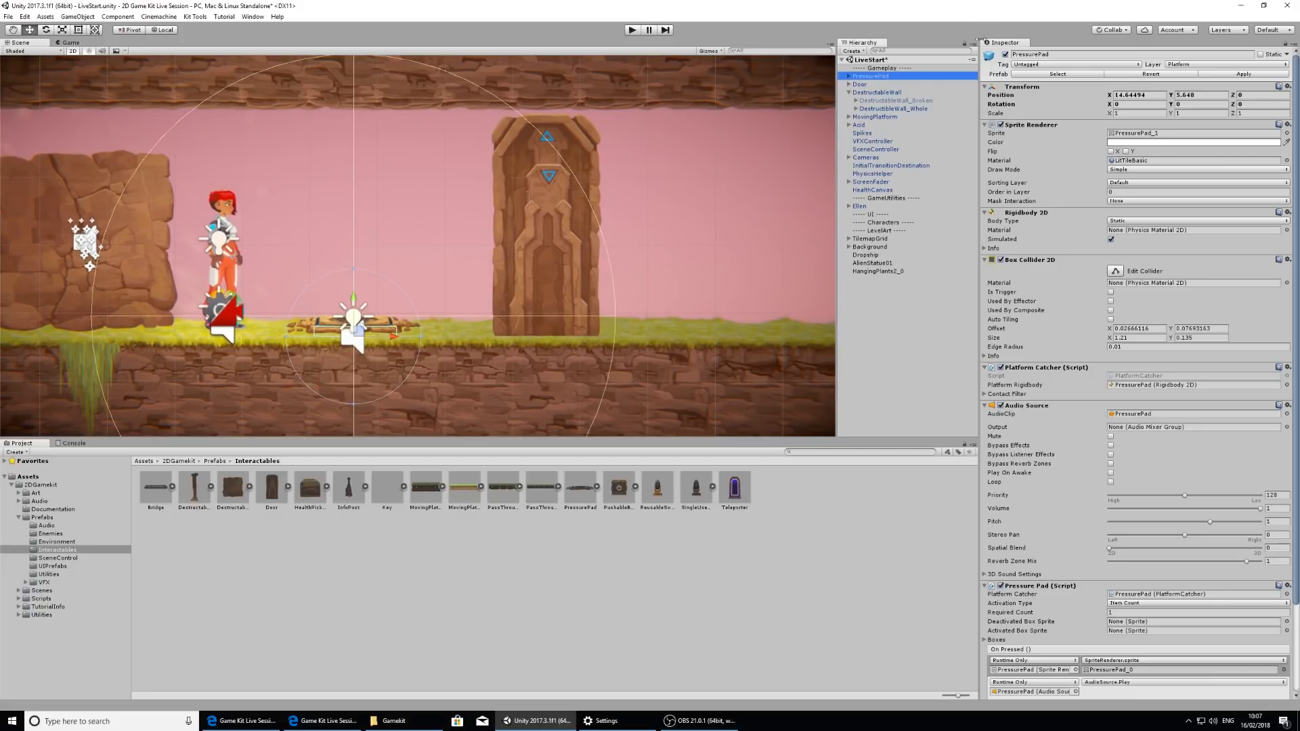
Add an On Pressed entry on the pressure pad with the Door as its target object.
scroll("down", 3)
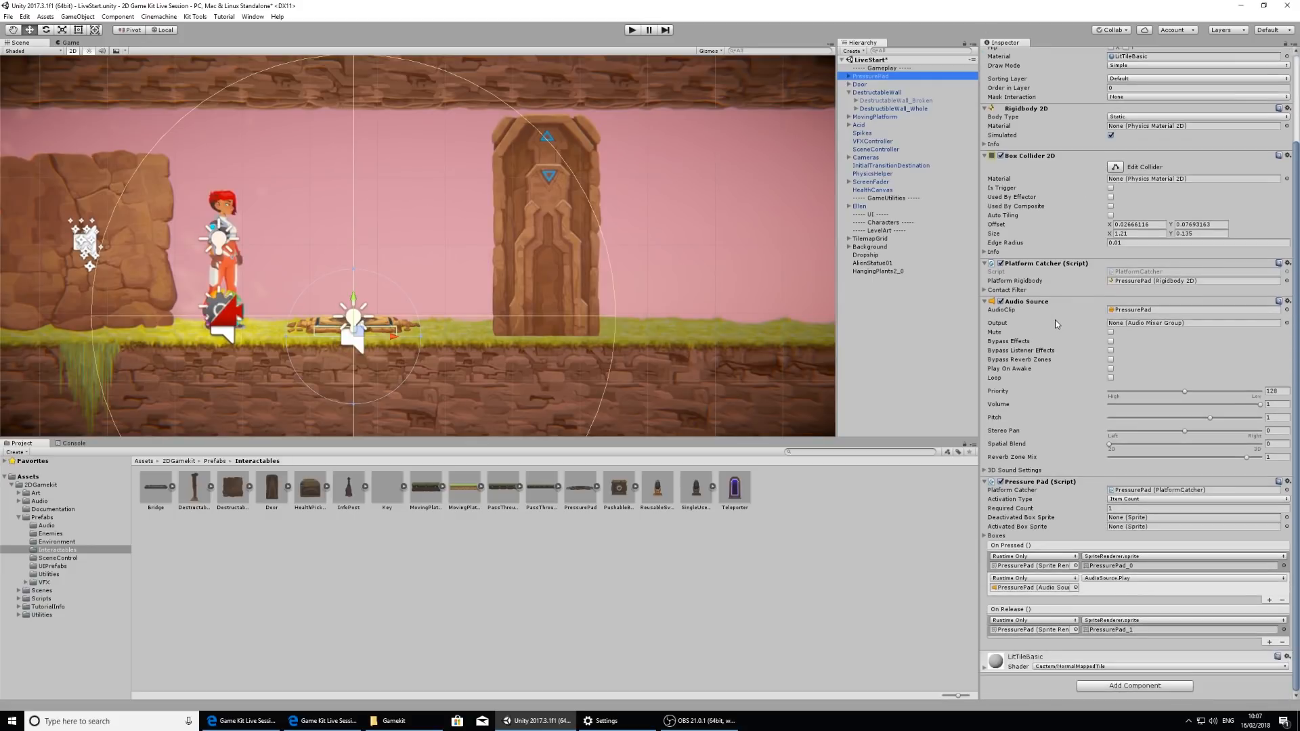
mouse_move(1036, 493)
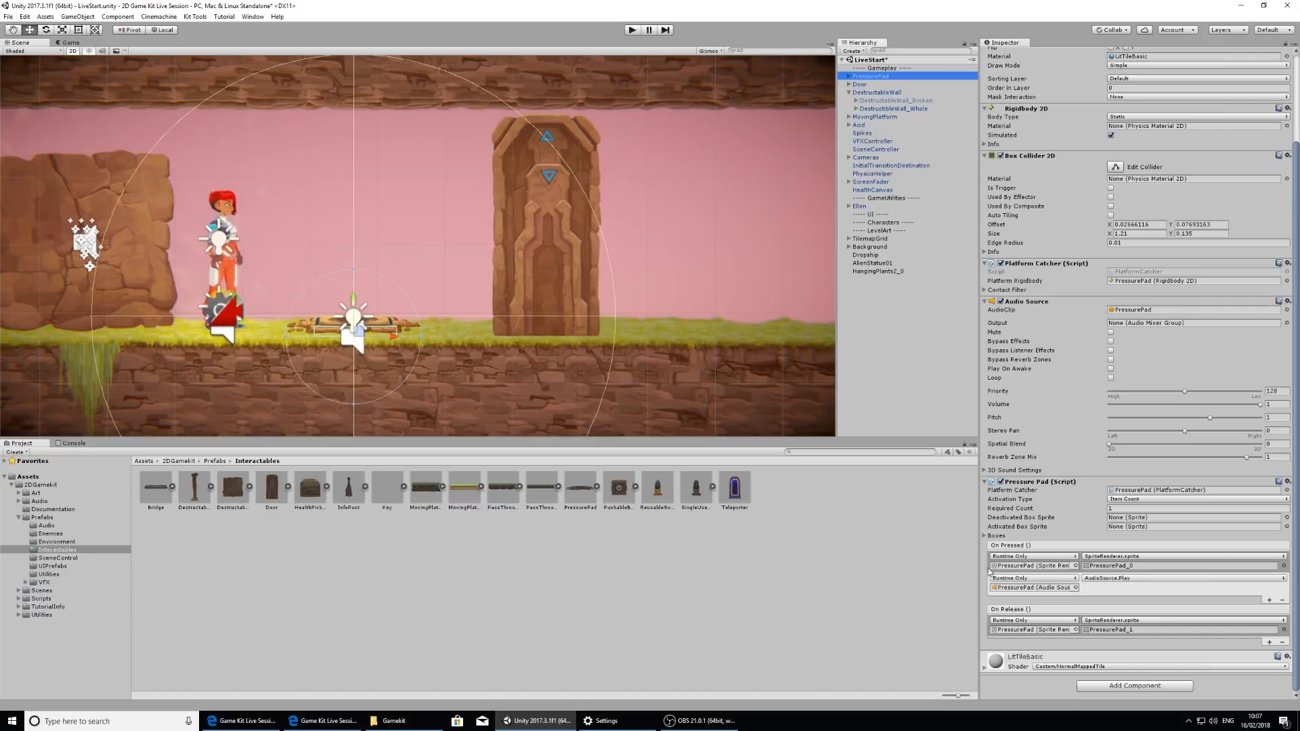
mouse_move(1089, 470)
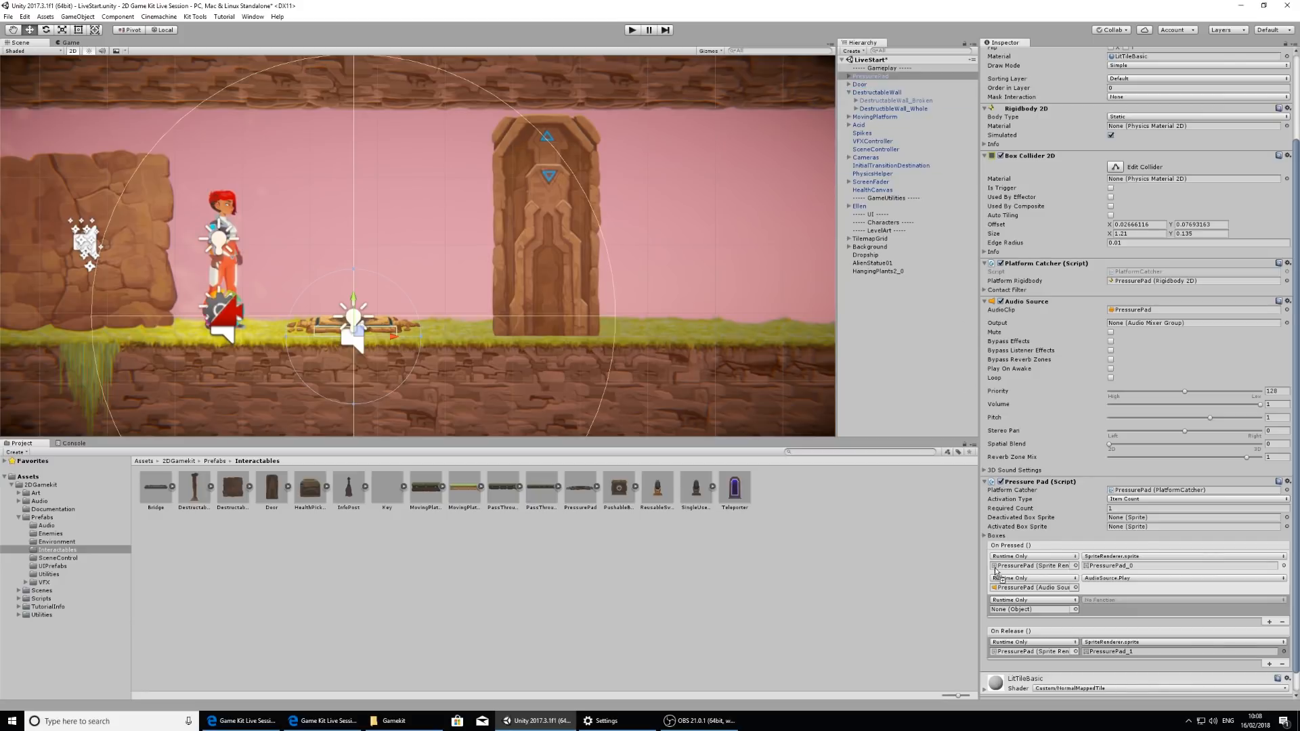
left_click(1029, 609)
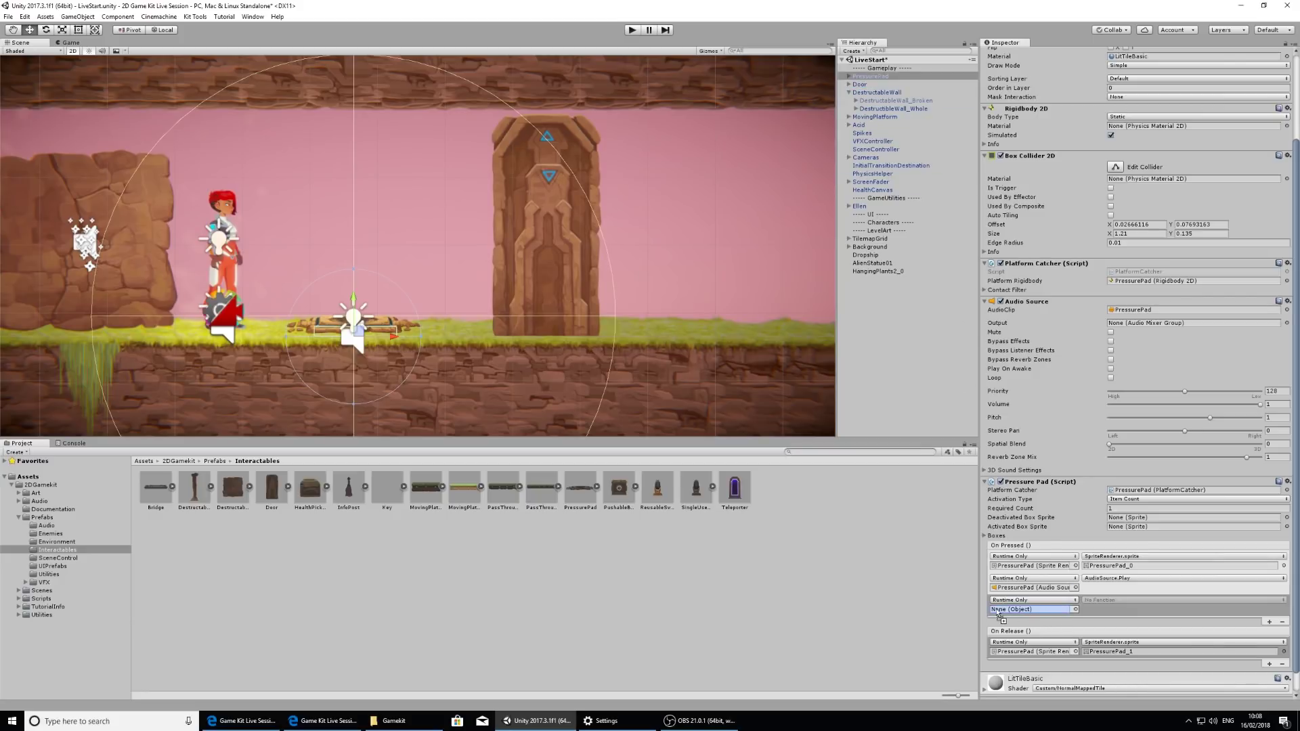
left_click(1032, 609)
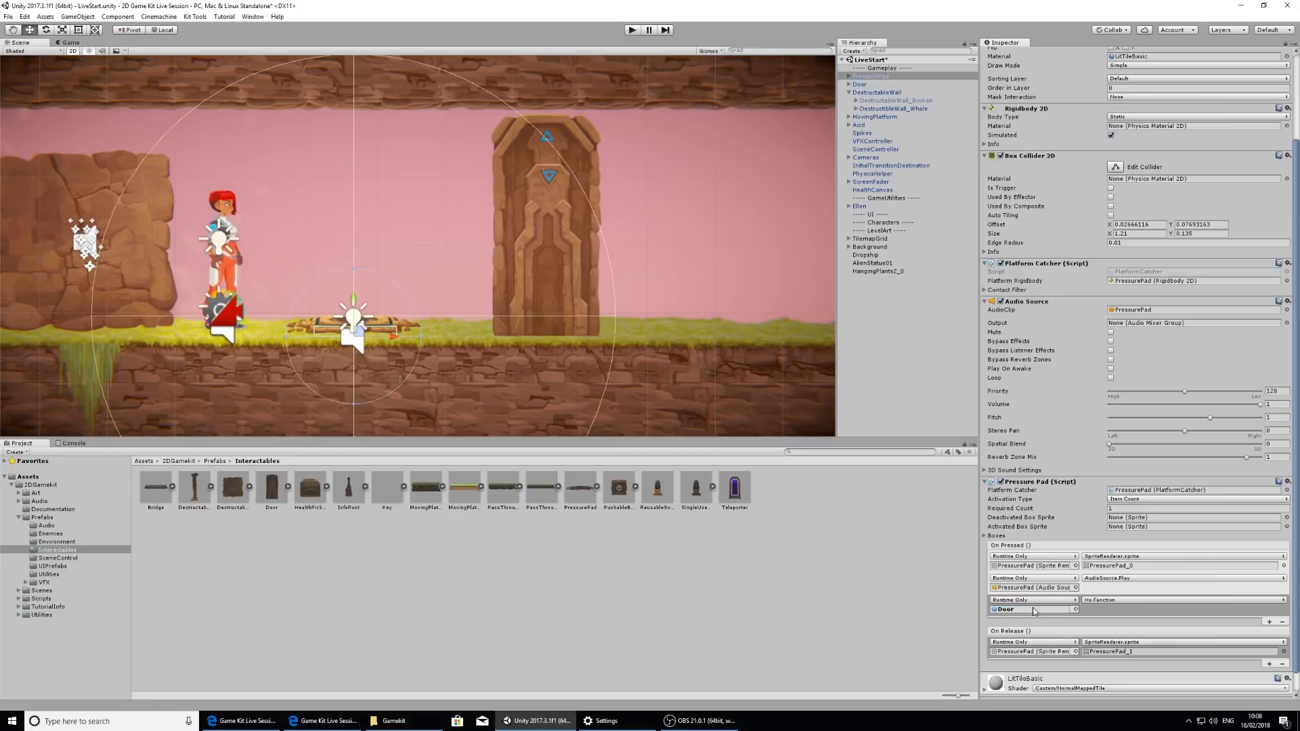
mouse_move(1090, 596)
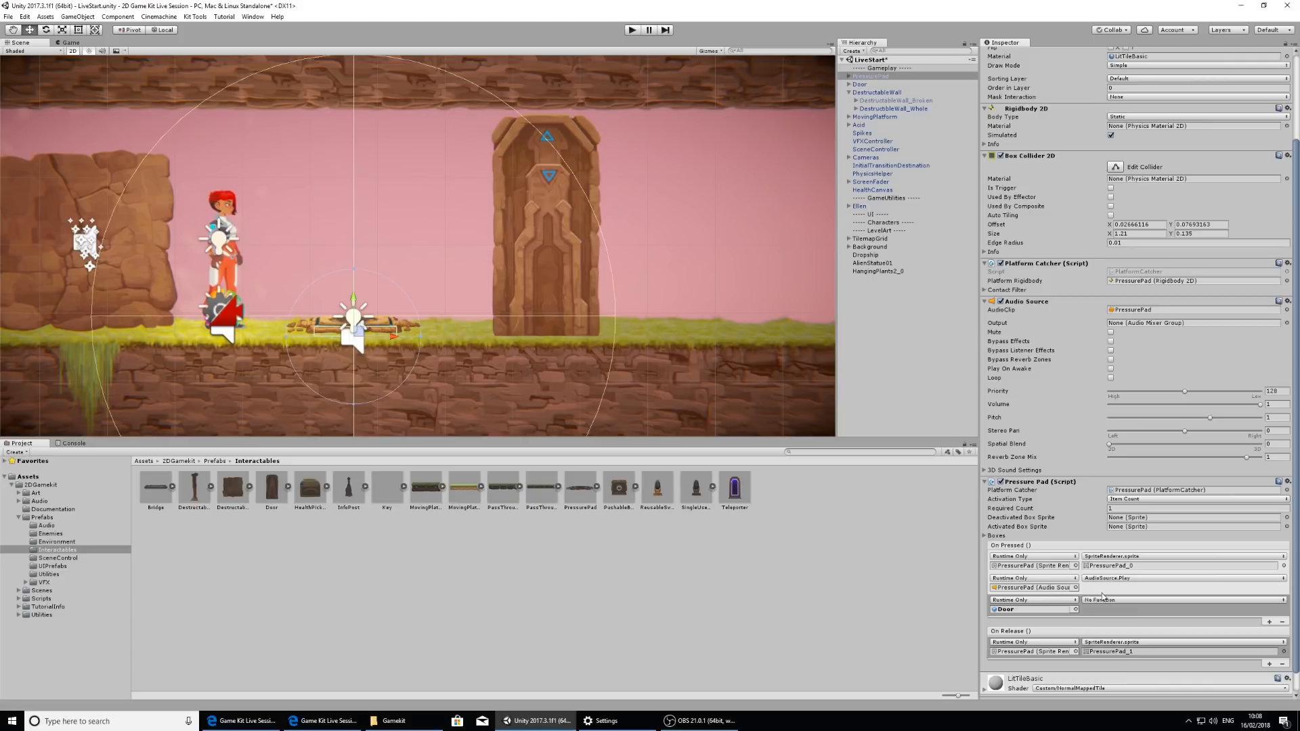
mouse_move(1122, 594)
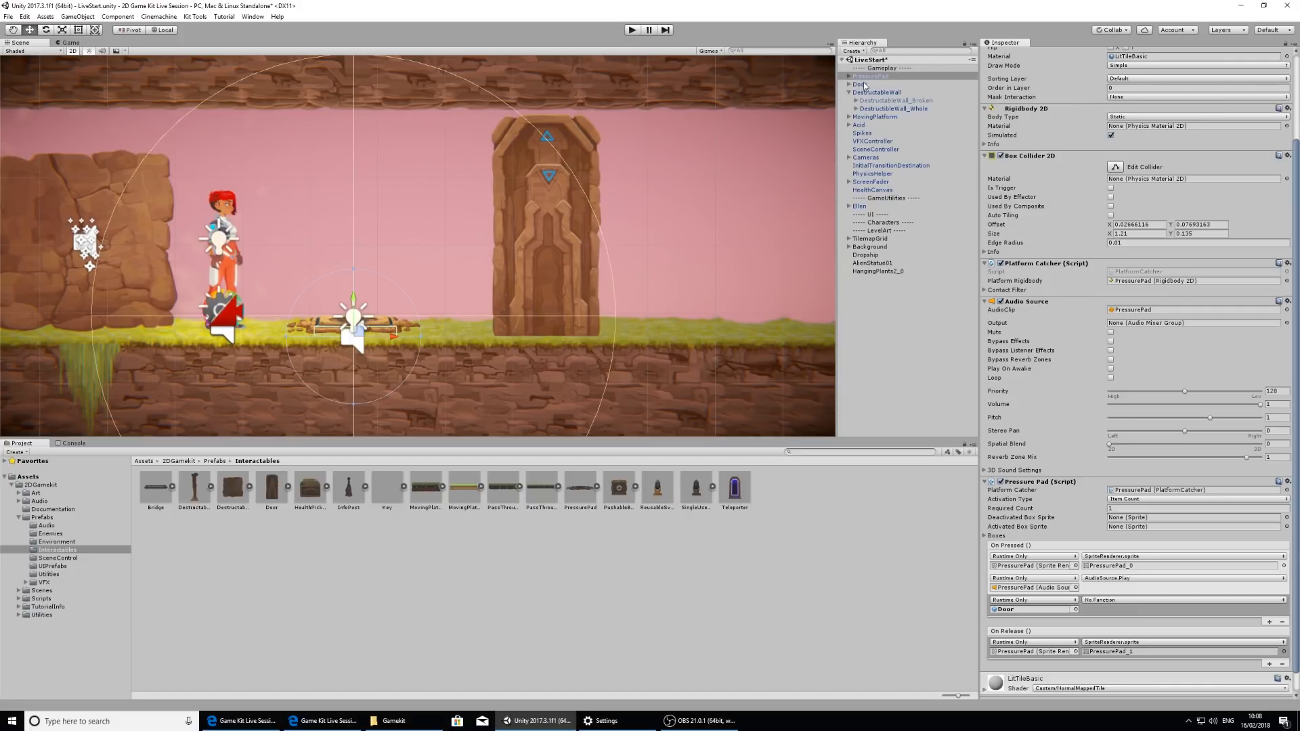
left_click(854, 78)
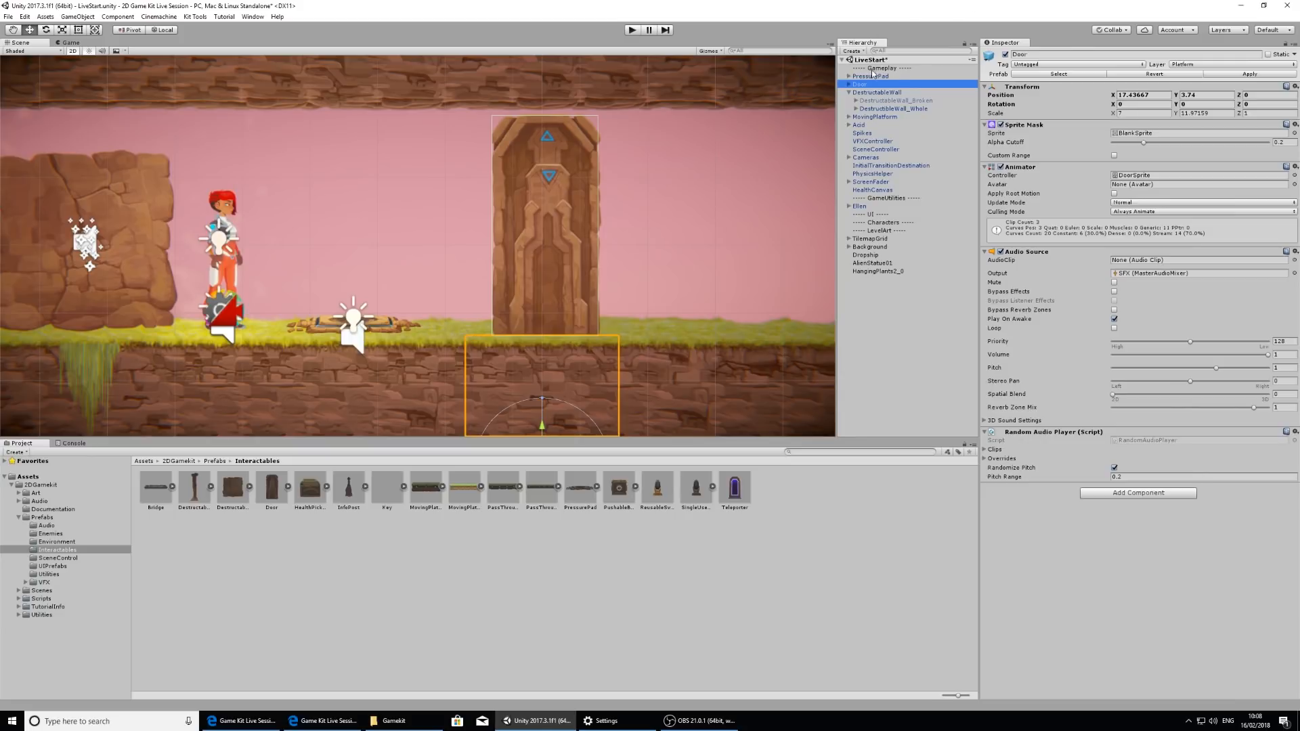
left_click(869, 81)
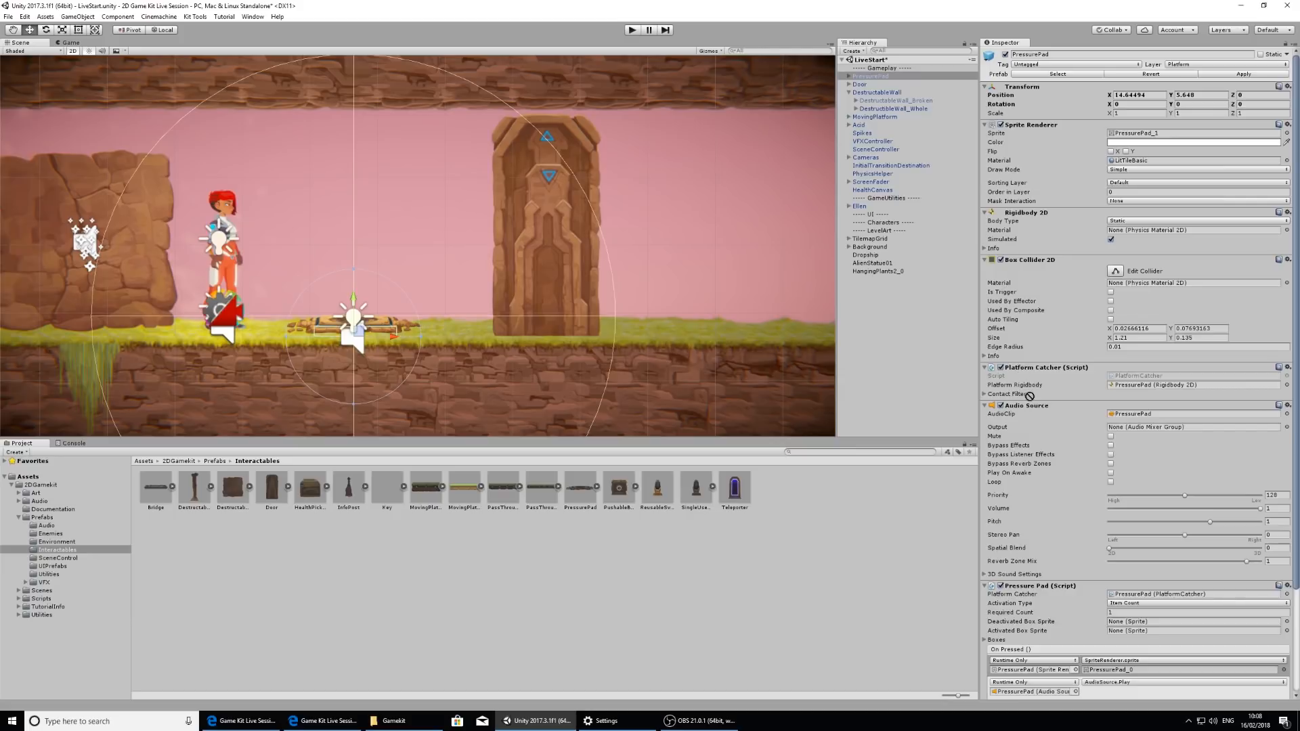
left_click(867, 79)
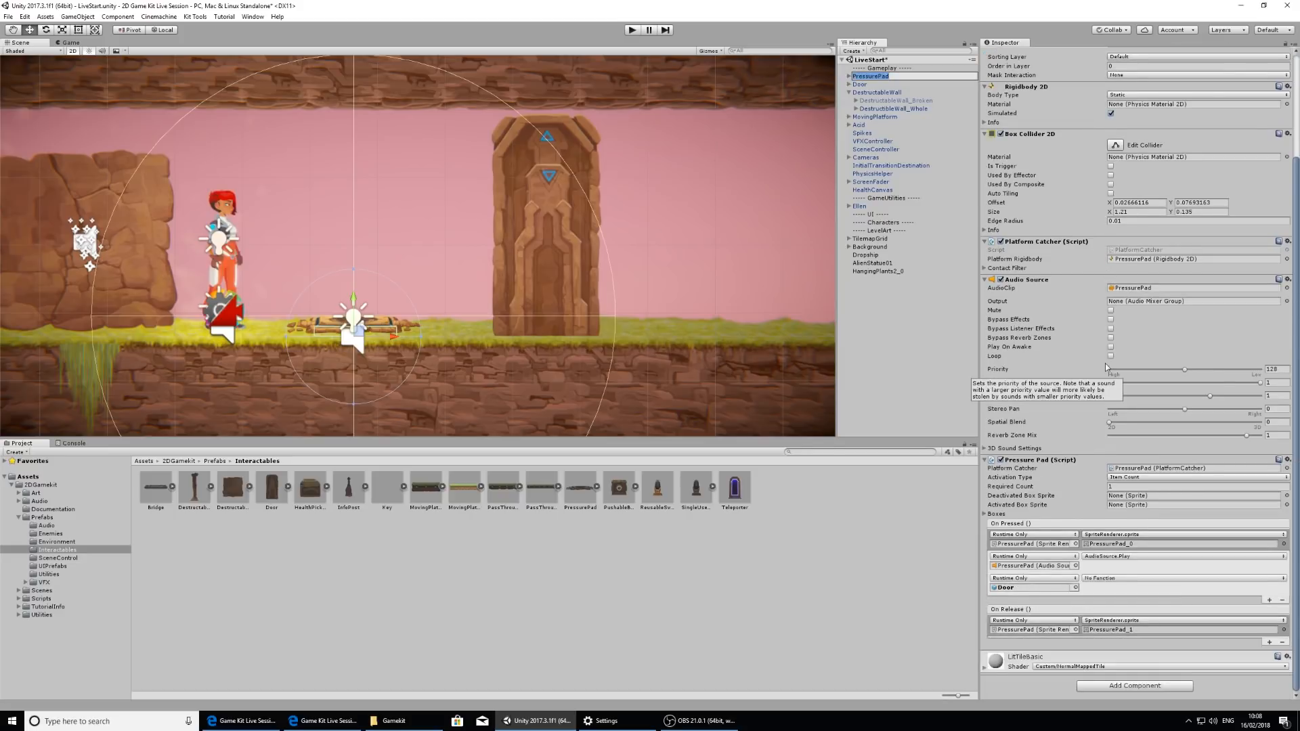
mouse_move(1104, 613)
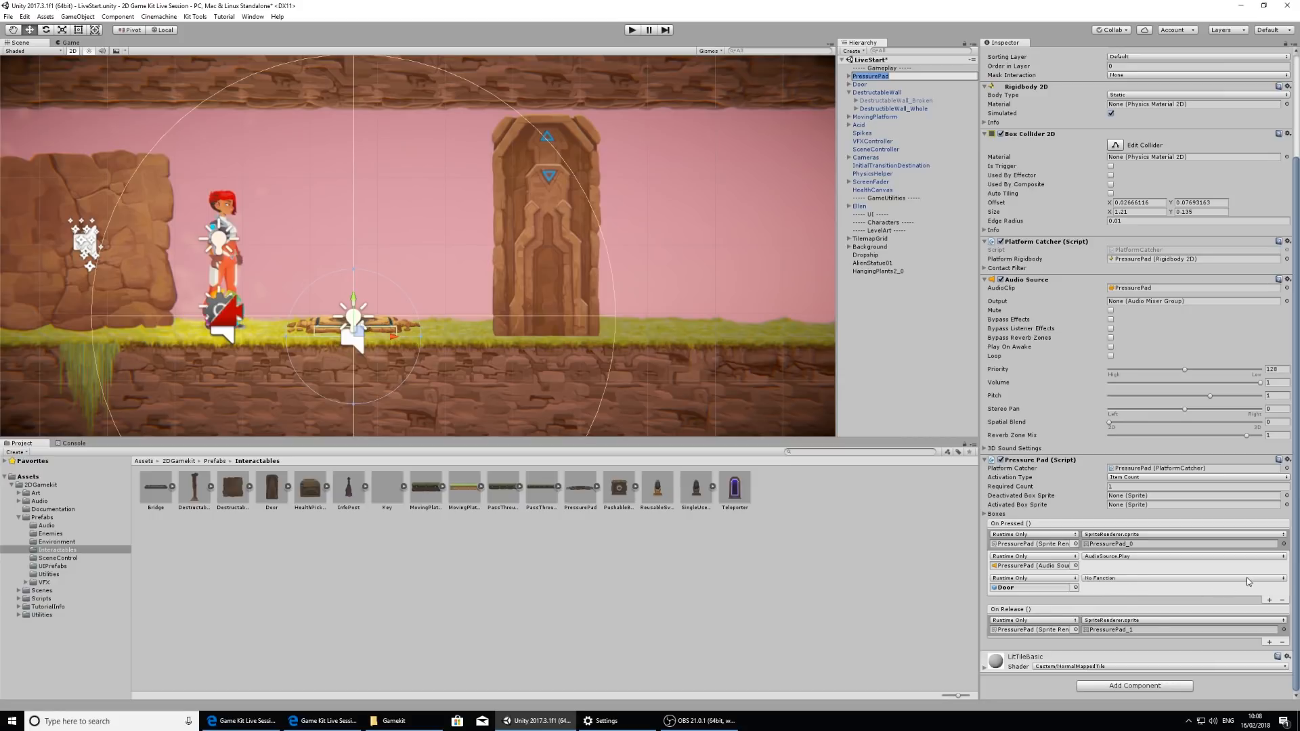
Set the Door entry's function to Animator > Play (string).
left_click(1182, 578)
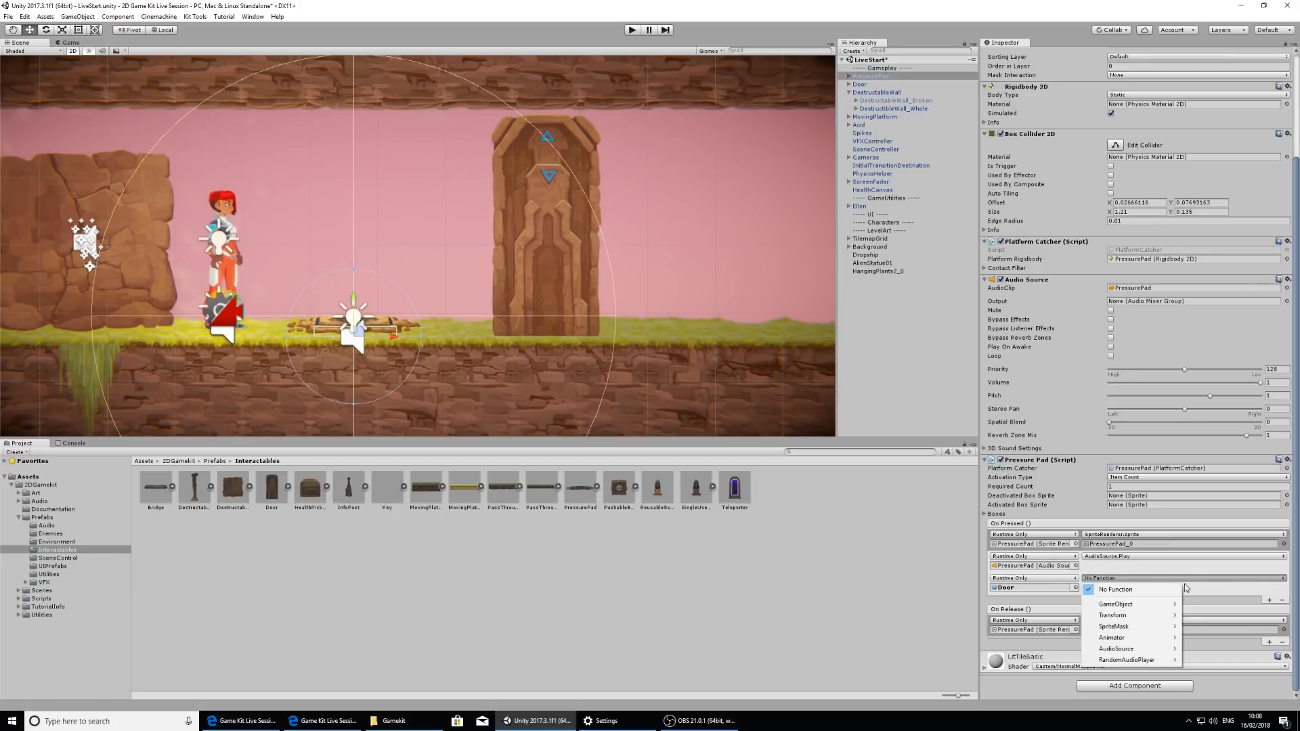
mouse_move(1192, 570)
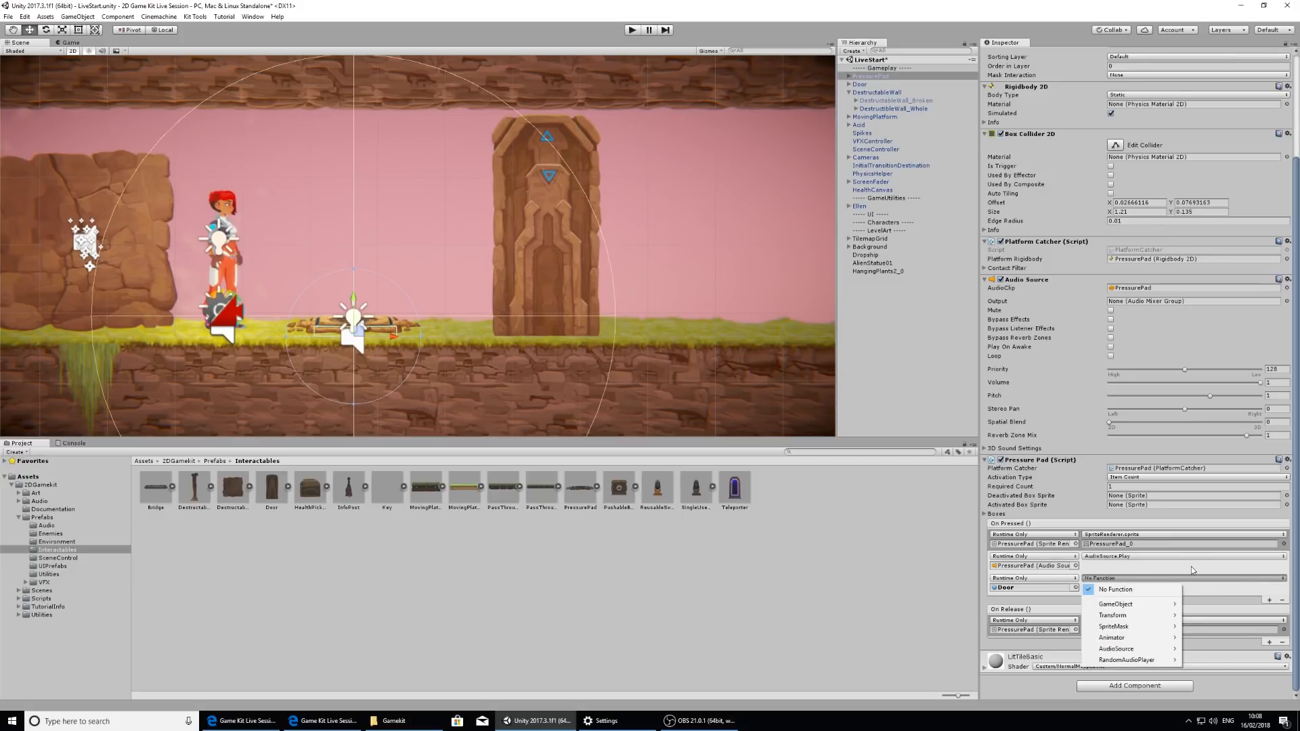
mouse_move(1113, 615)
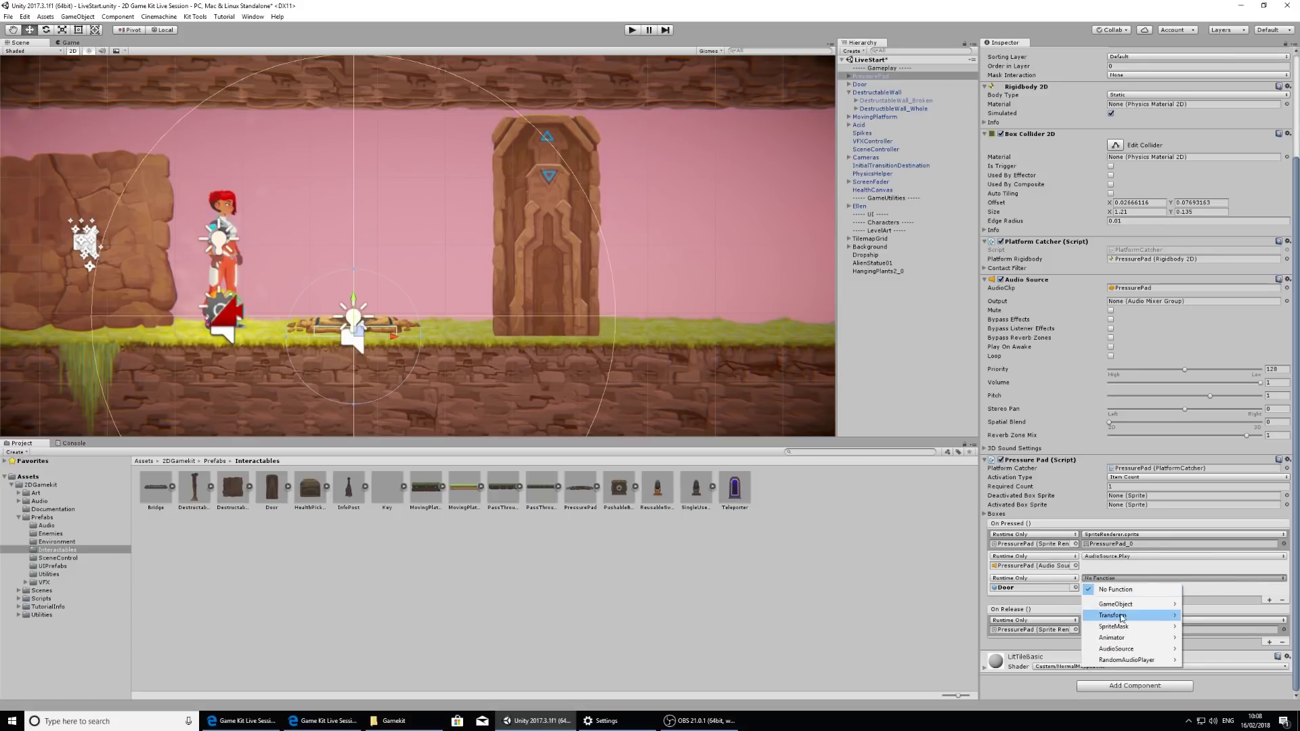
mouse_move(1111, 637)
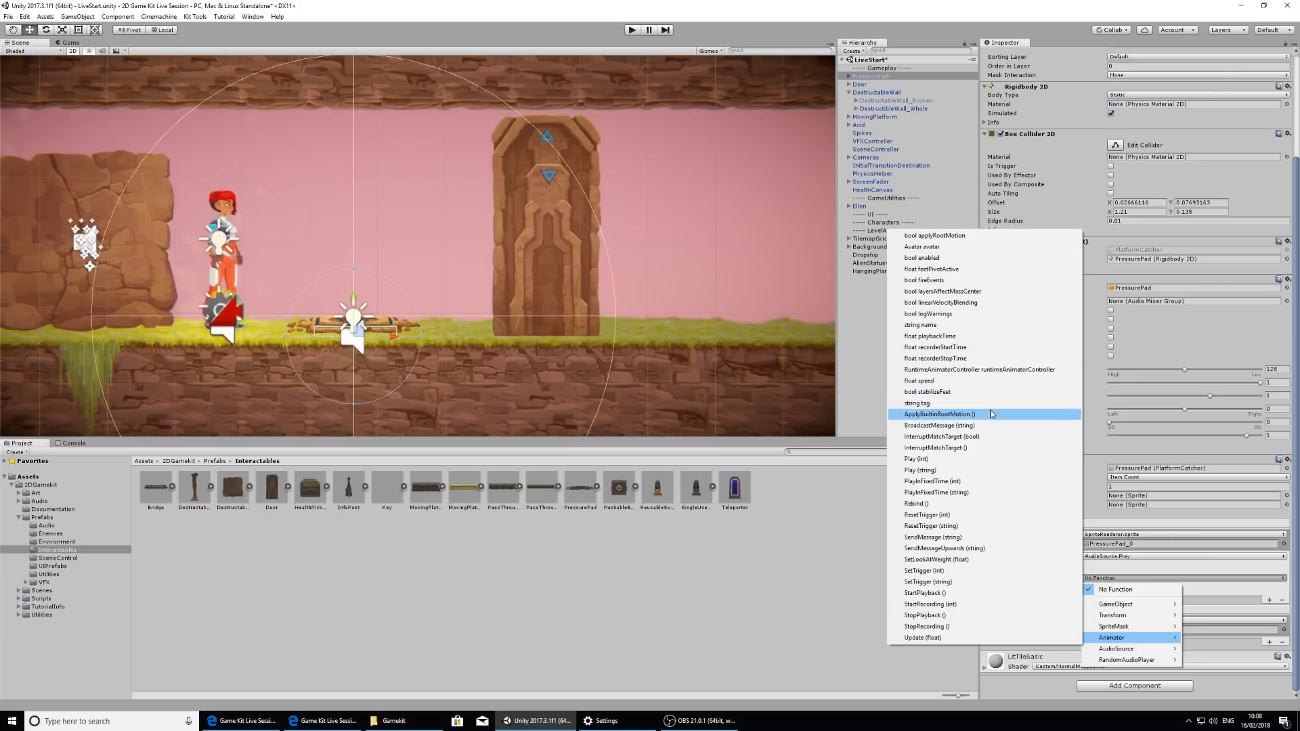
mouse_move(920, 470)
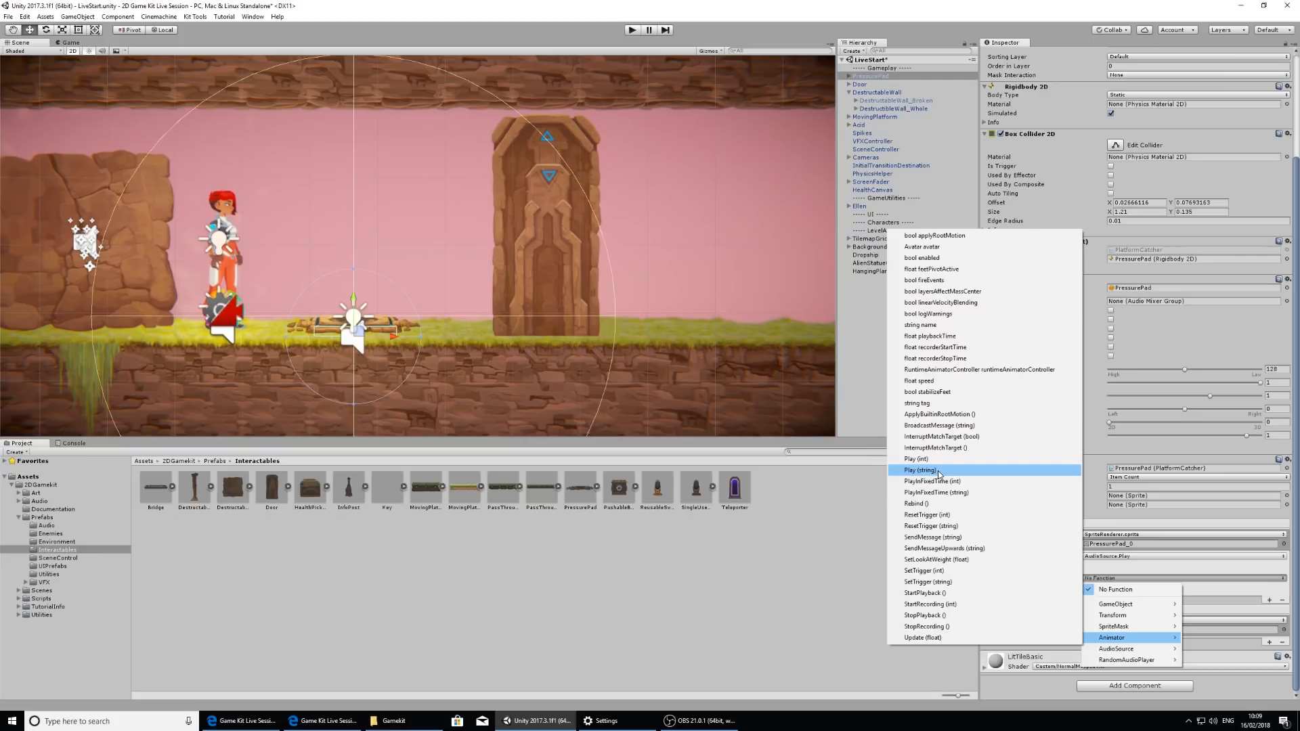
left_click(918, 470)
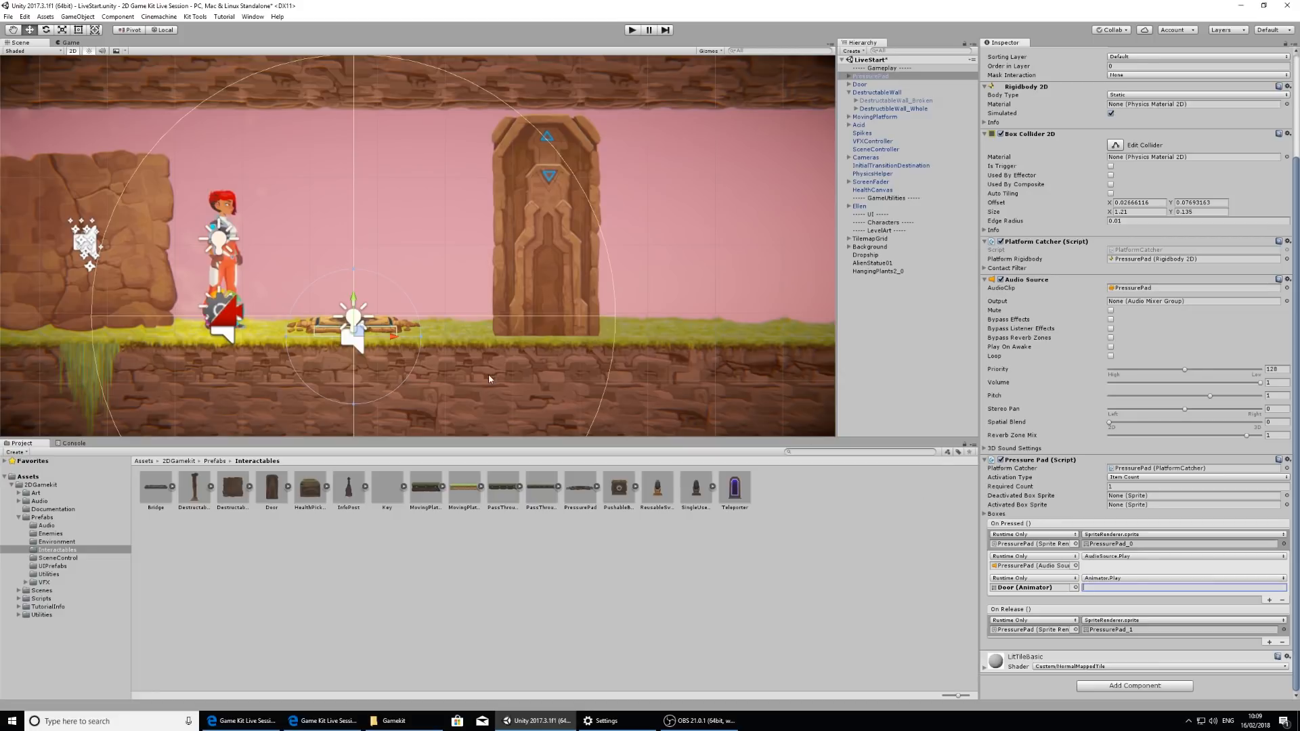
mouse_move(60, 431)
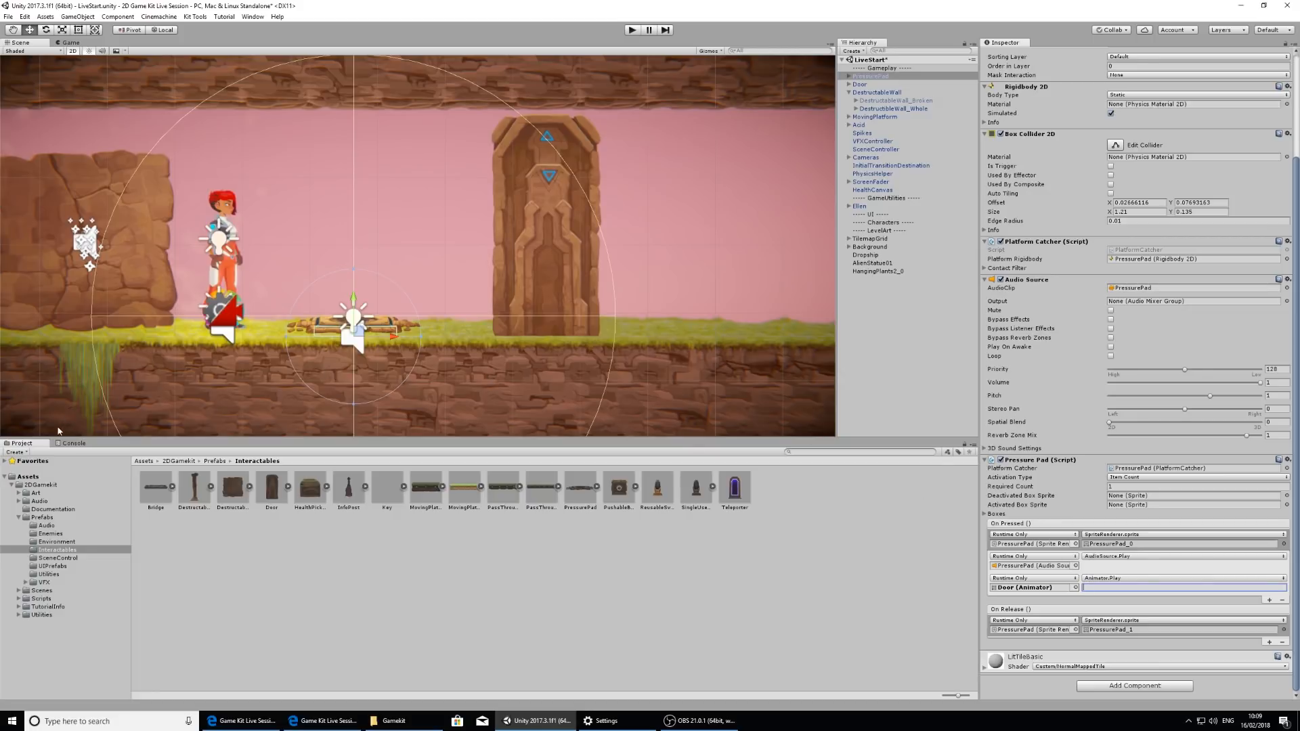
Locate the DoorOpening clip under Art > Animations > AnimationClips > Interactables.
left_click(35, 493)
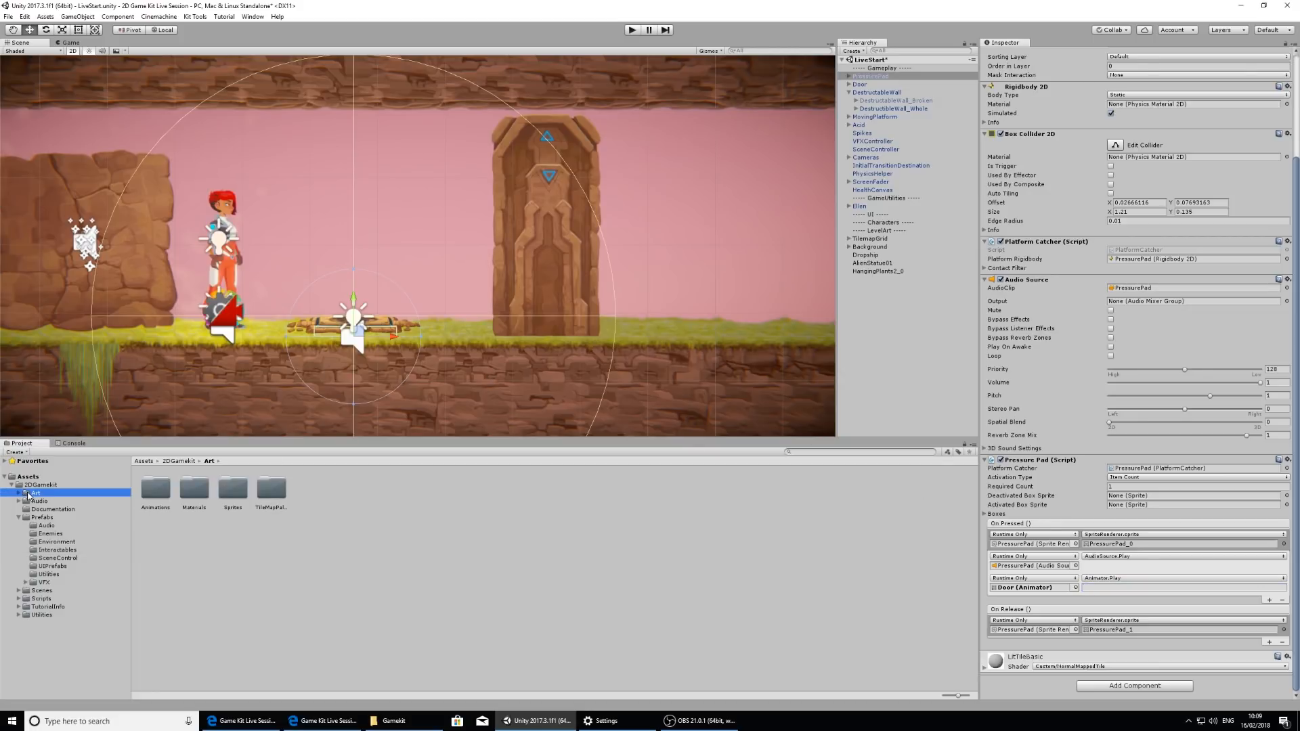
left_click(19, 493)
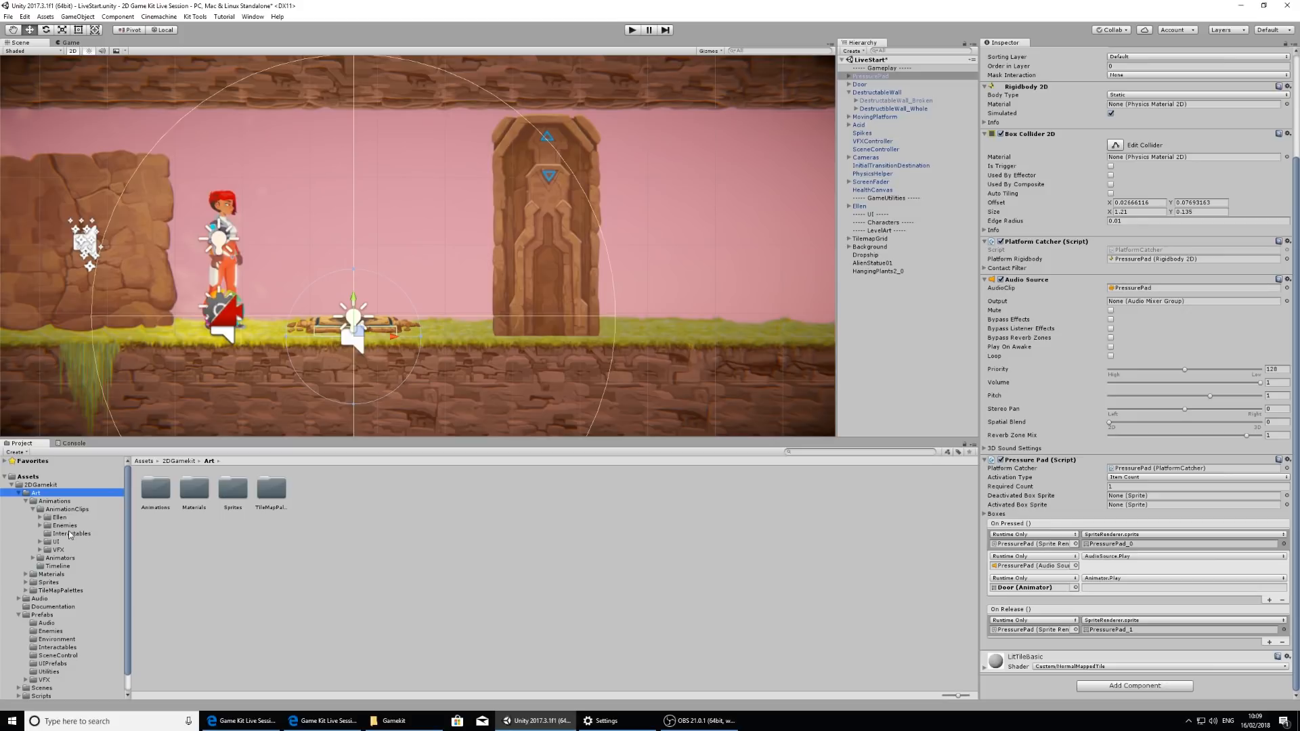
left_click(71, 533)
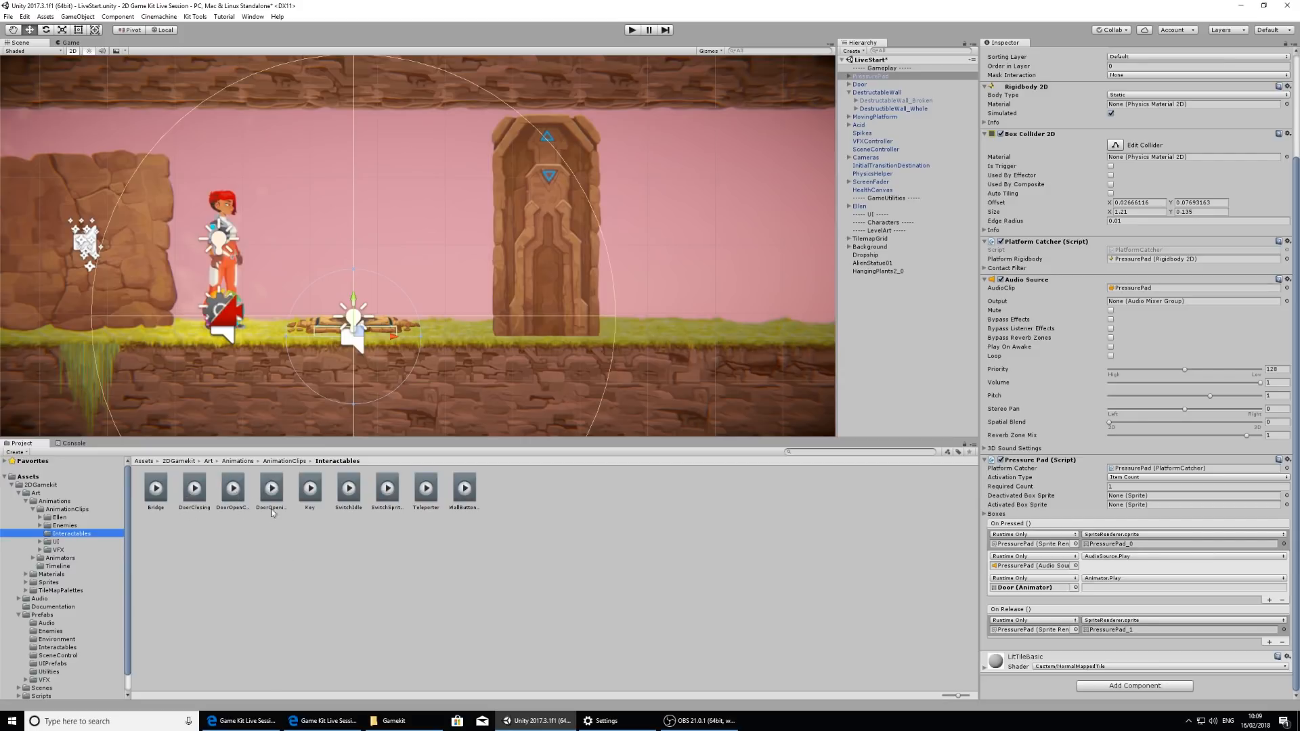
left_click(271, 487)
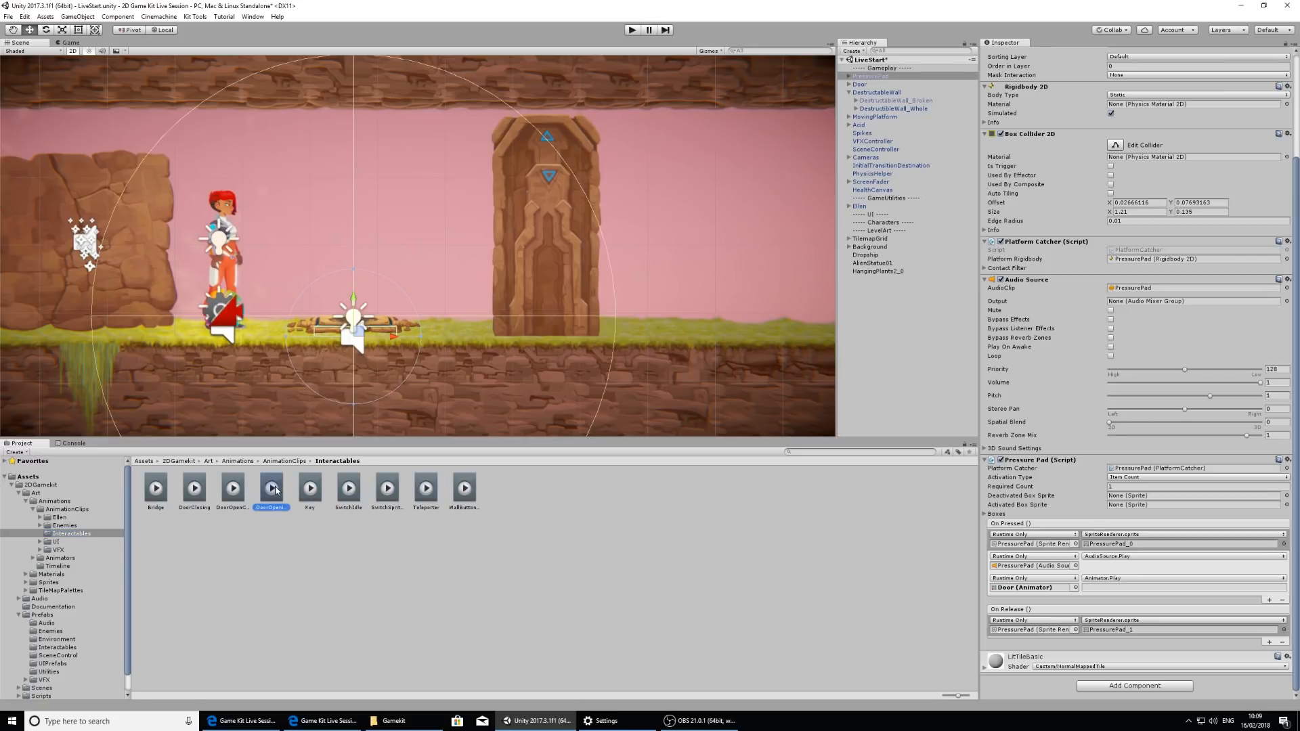
left_click(271, 487)
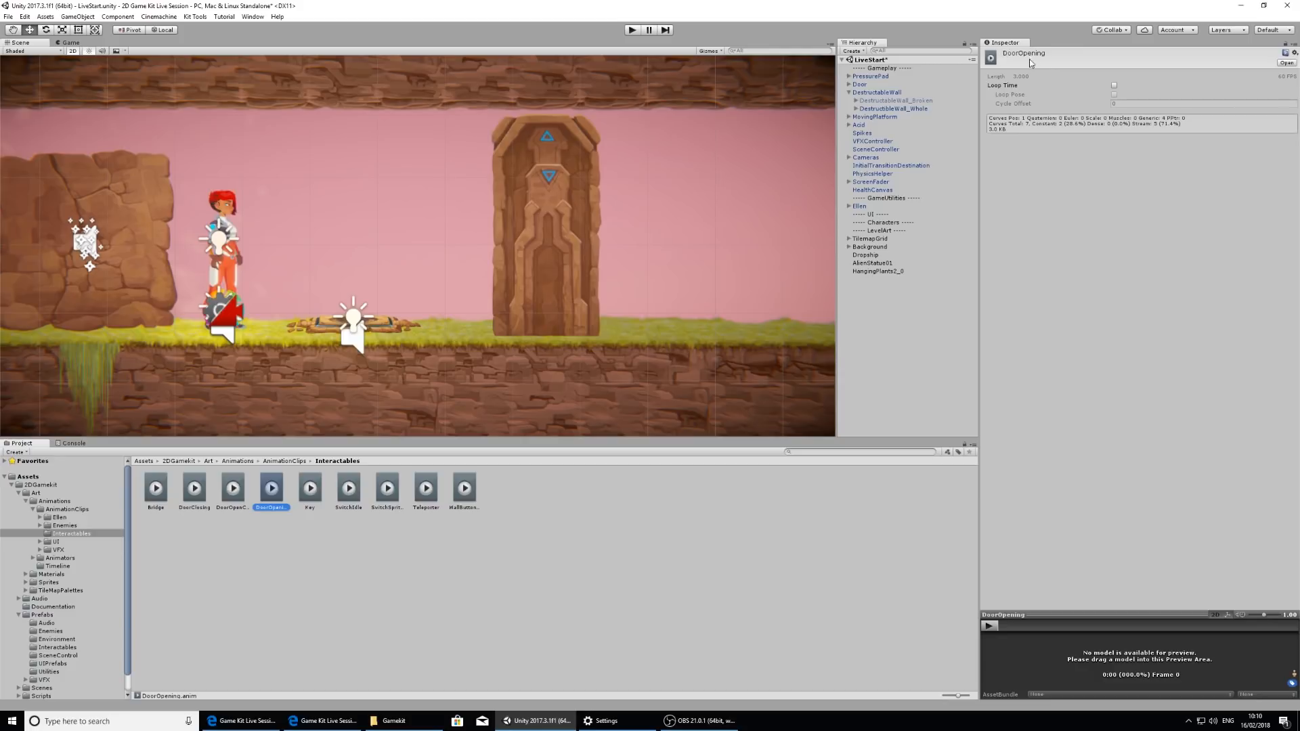
mouse_move(1044, 58)
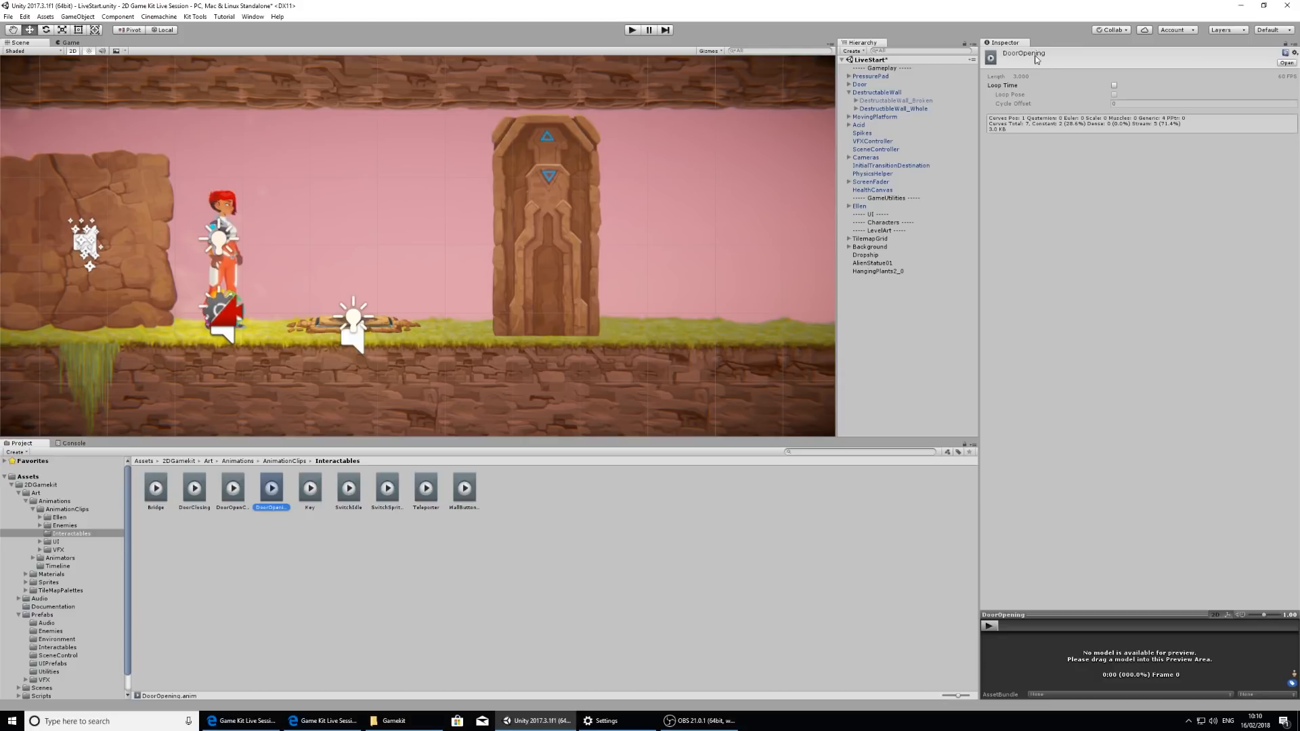
mouse_move(1064, 61)
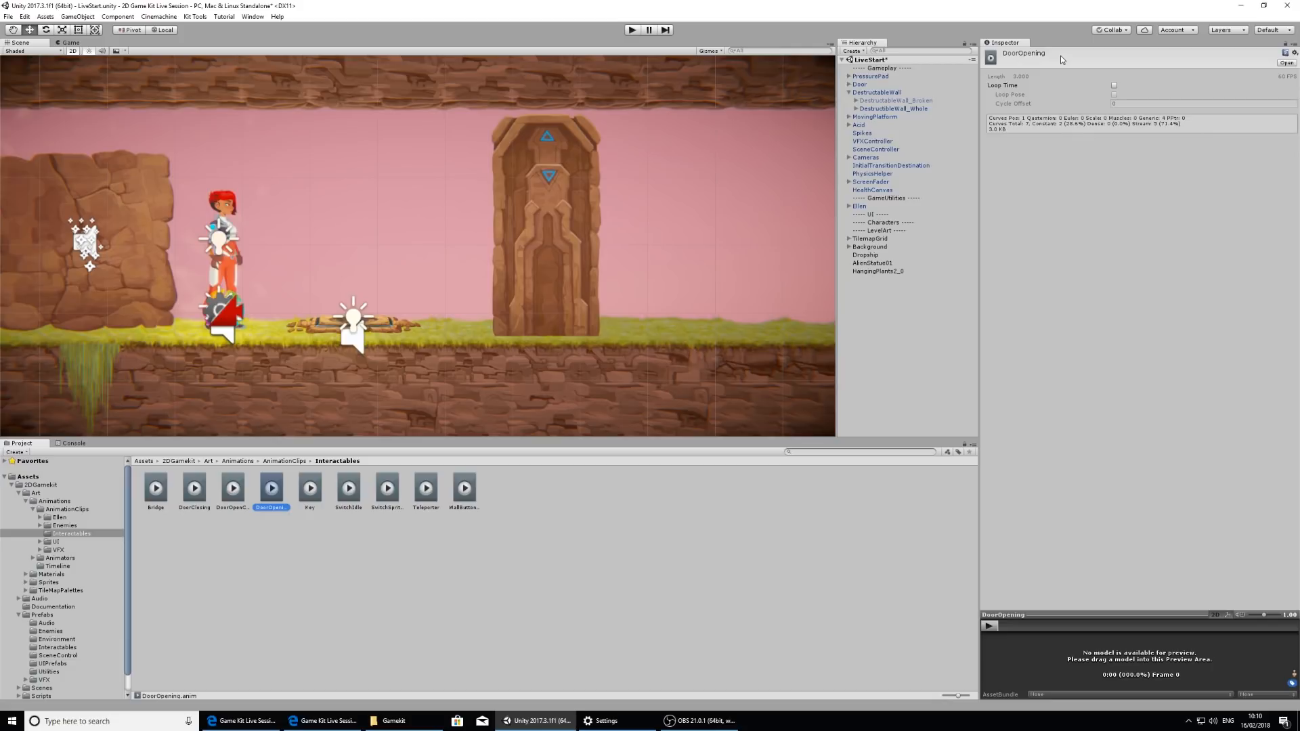
mouse_move(938, 69)
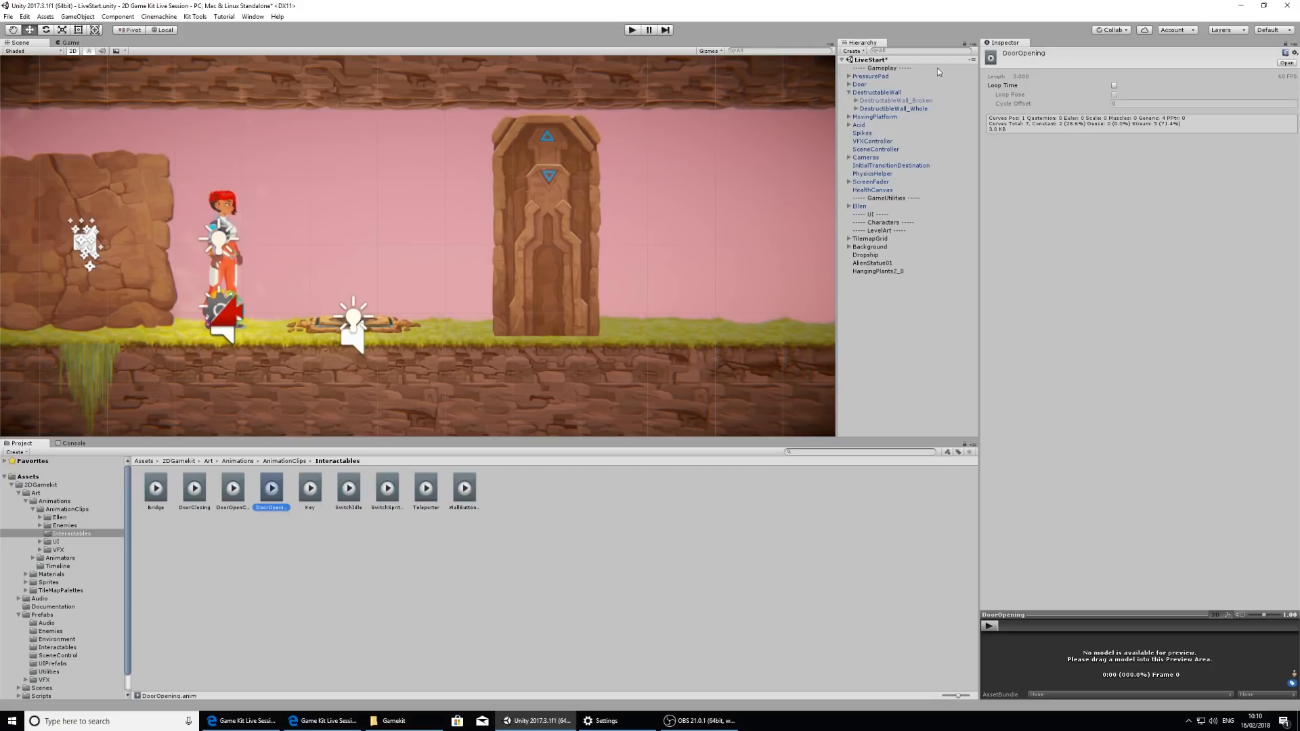
Enter DoorOpening as the Animator.Play state name and start play mode to test it.
left_click(871, 76)
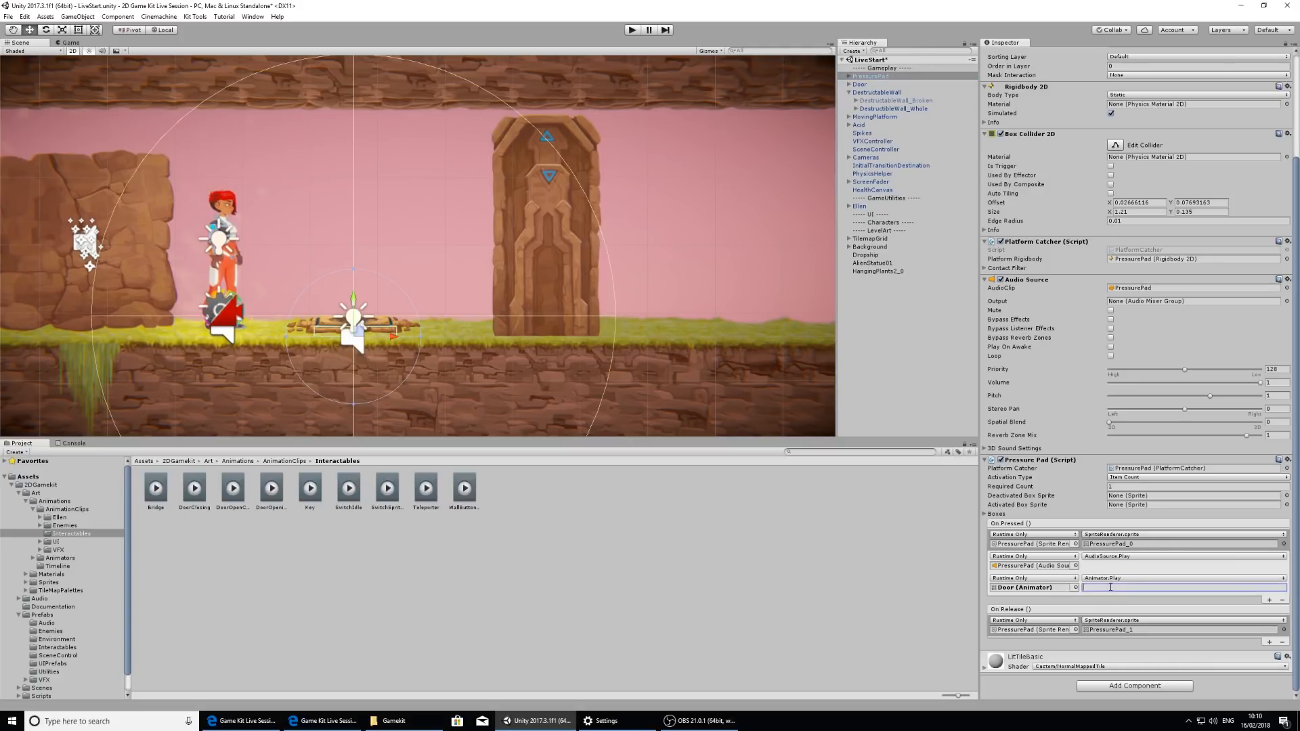
type("DoorOpening")
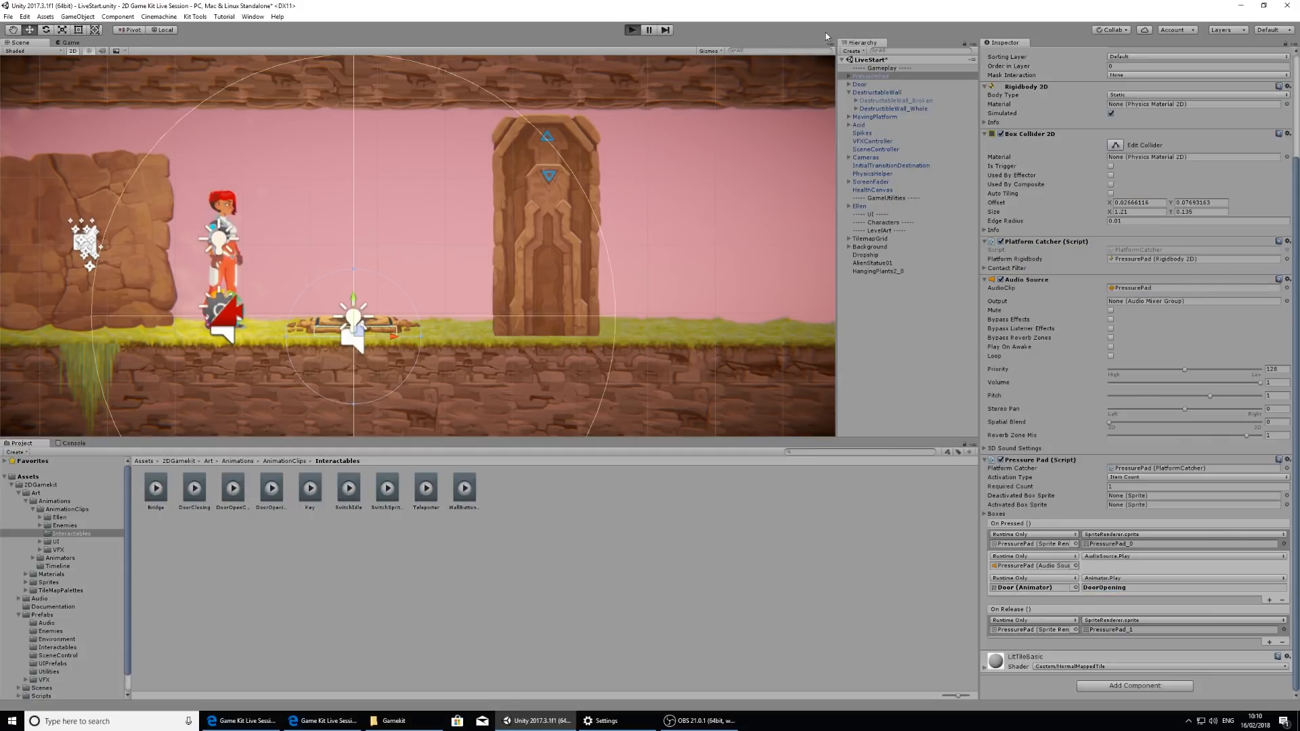
left_click(630, 30)
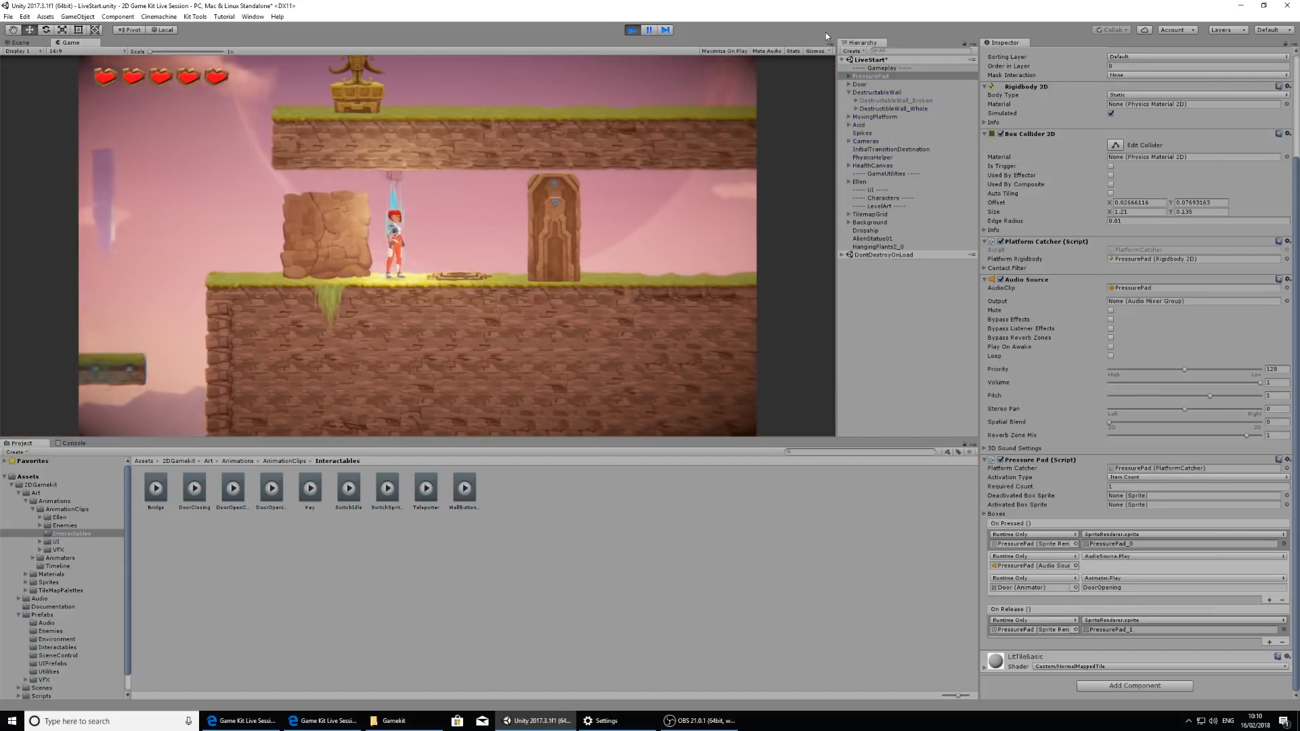